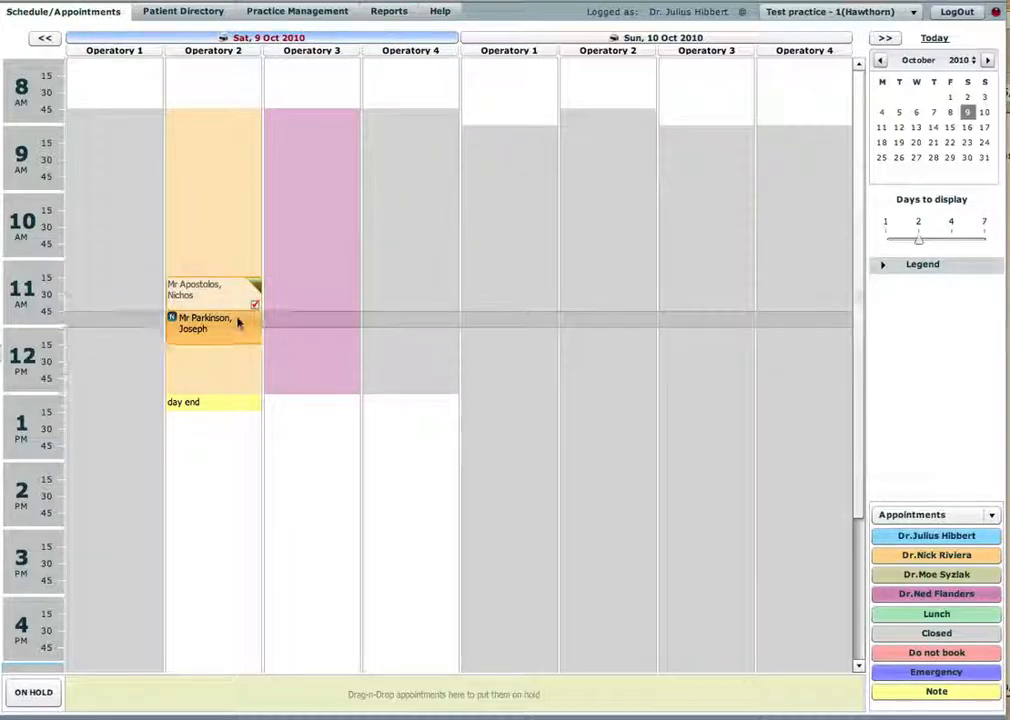
double_click(205, 322)
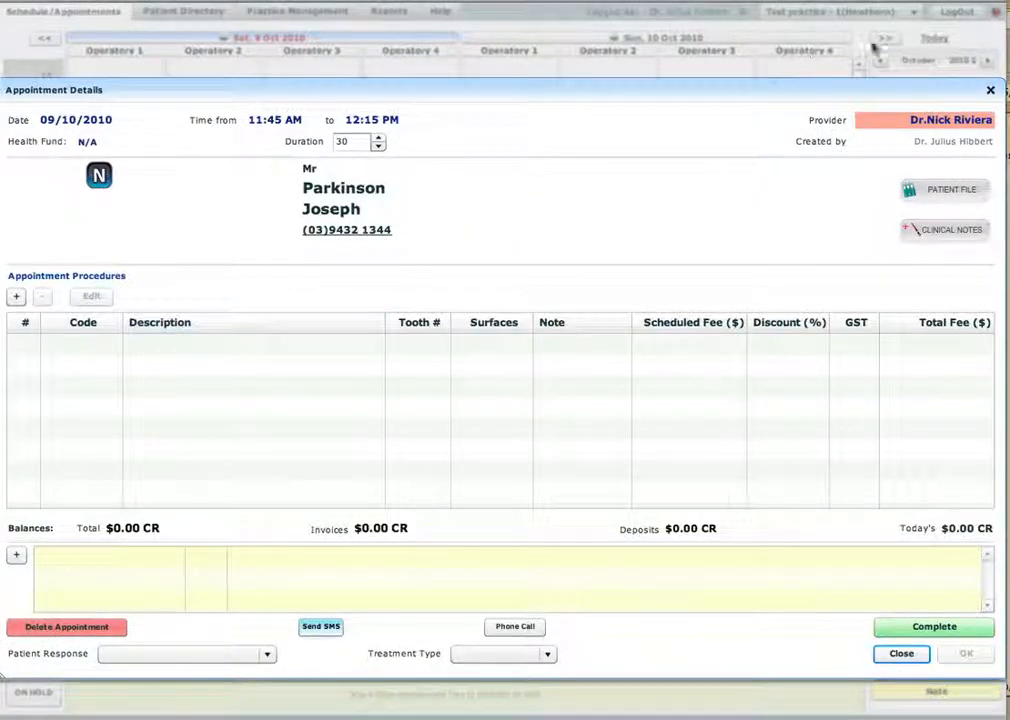
left_click(943, 189)
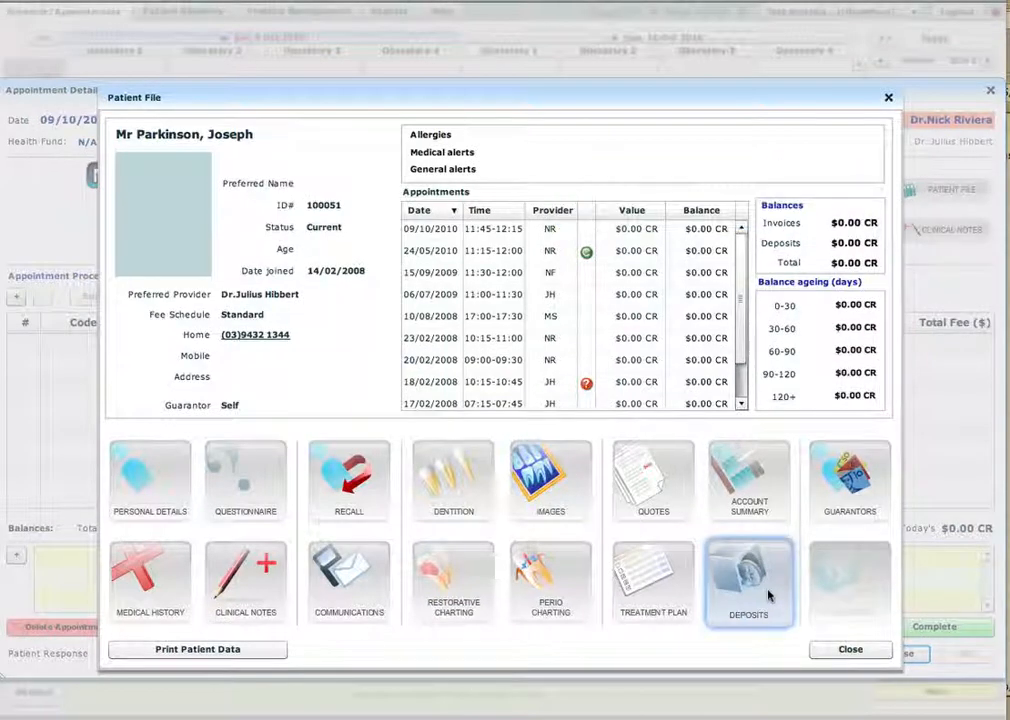
left_click(749, 583)
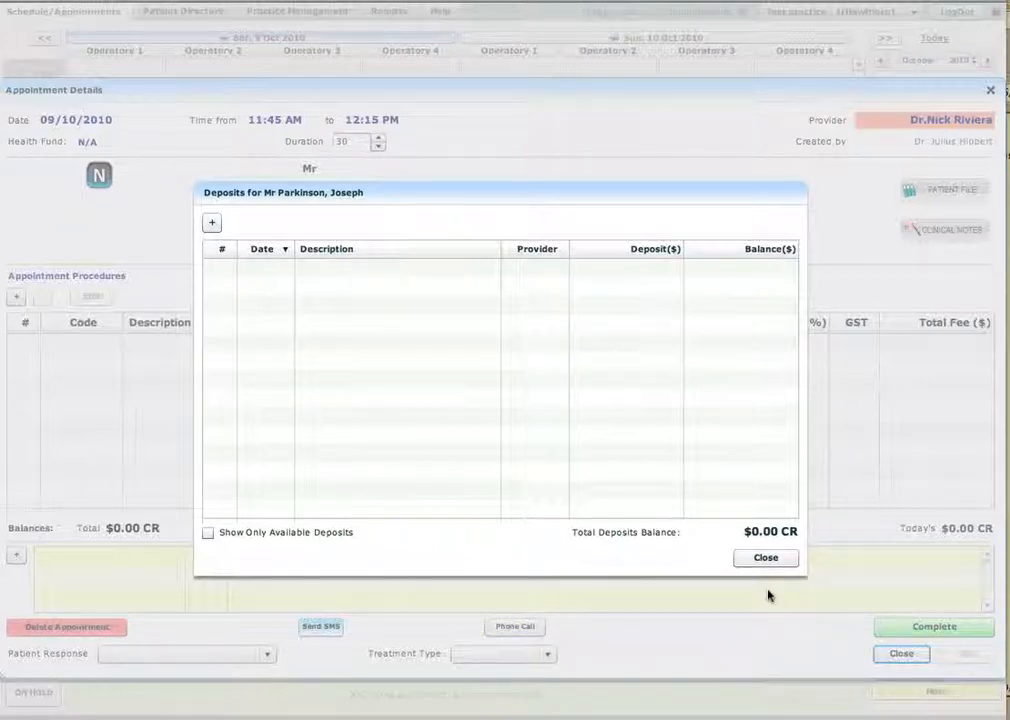
mouse_move(742, 585)
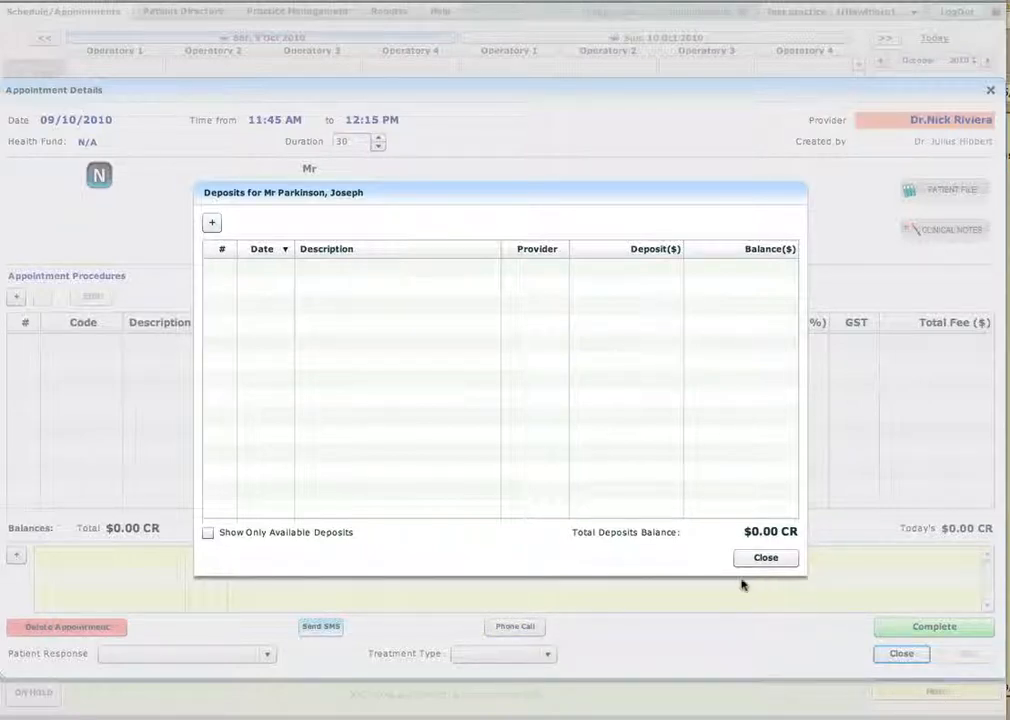
mouse_move(211, 222)
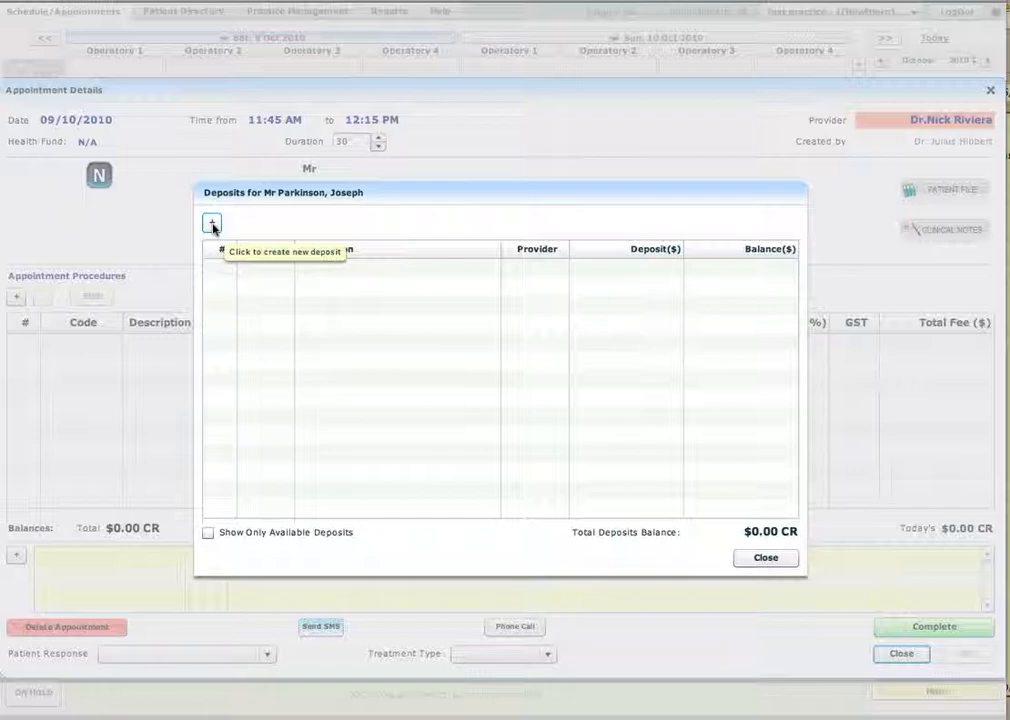
Create a deposit titled 'Desposit for crowns', rendered by Dr. Julius Hibbert
left_click(211, 223)
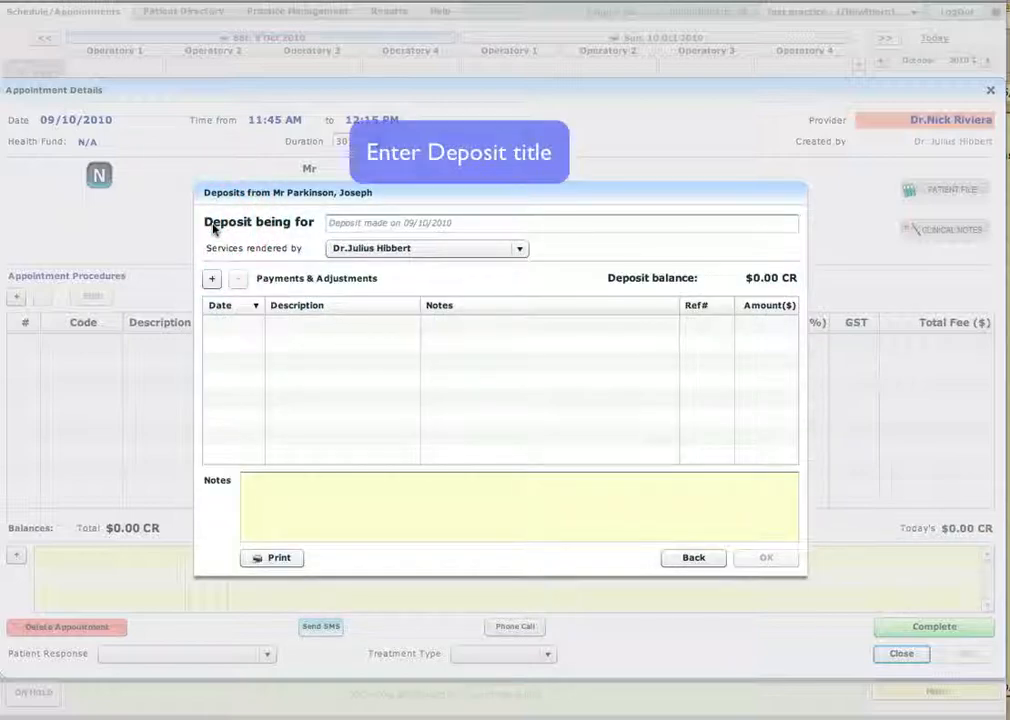
left_click(489, 223)
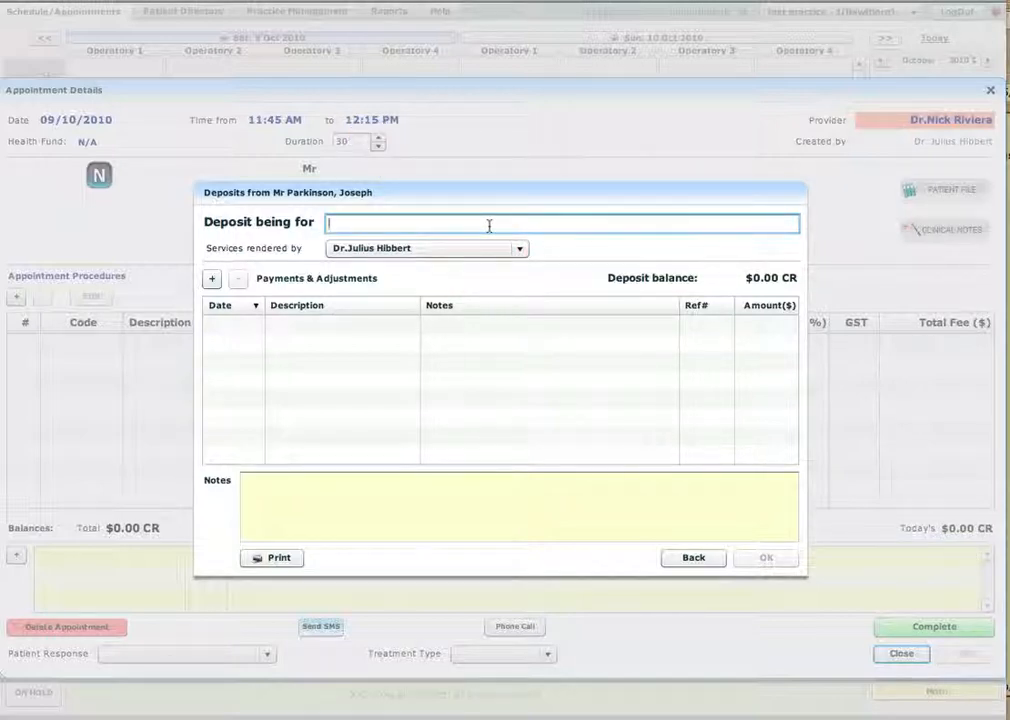
type("De")
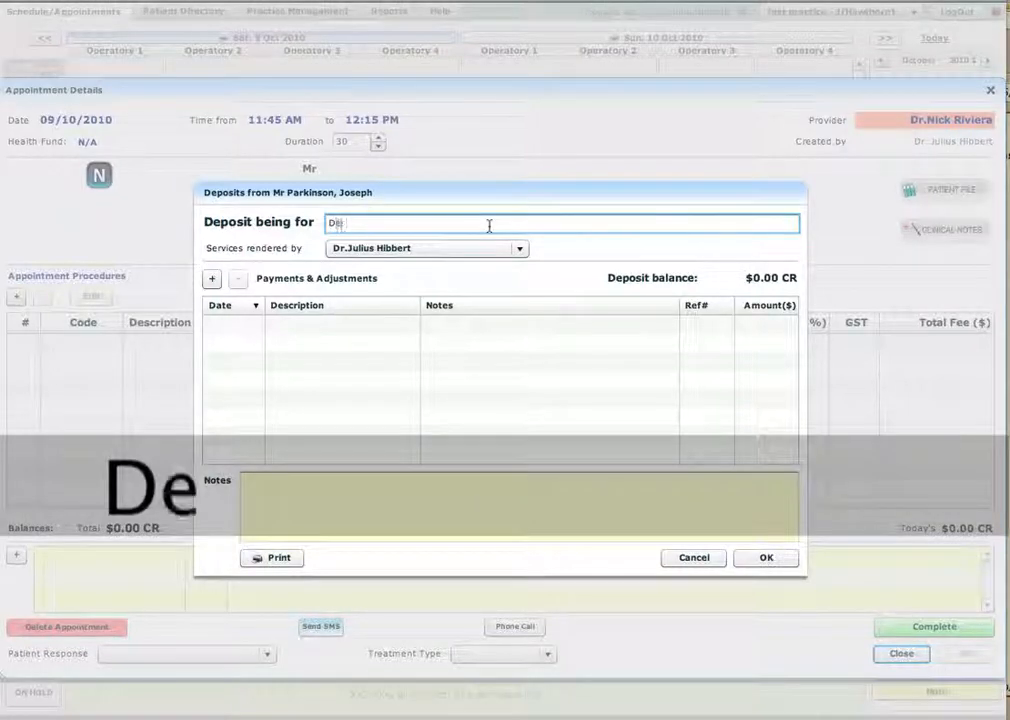
type("sposit f")
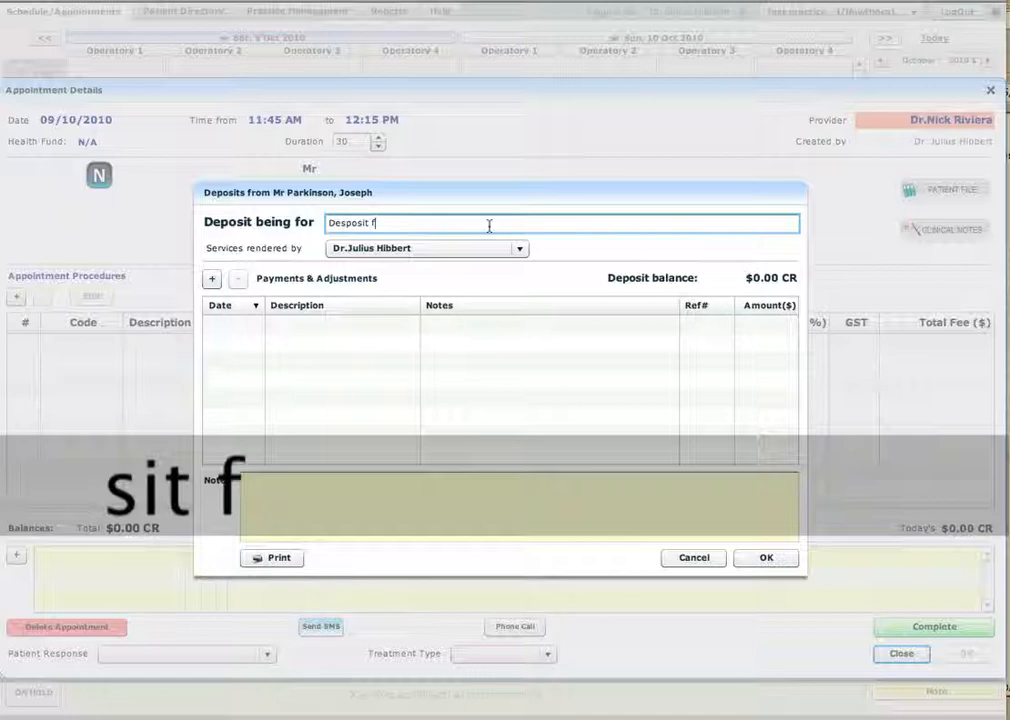
type("or crwo")
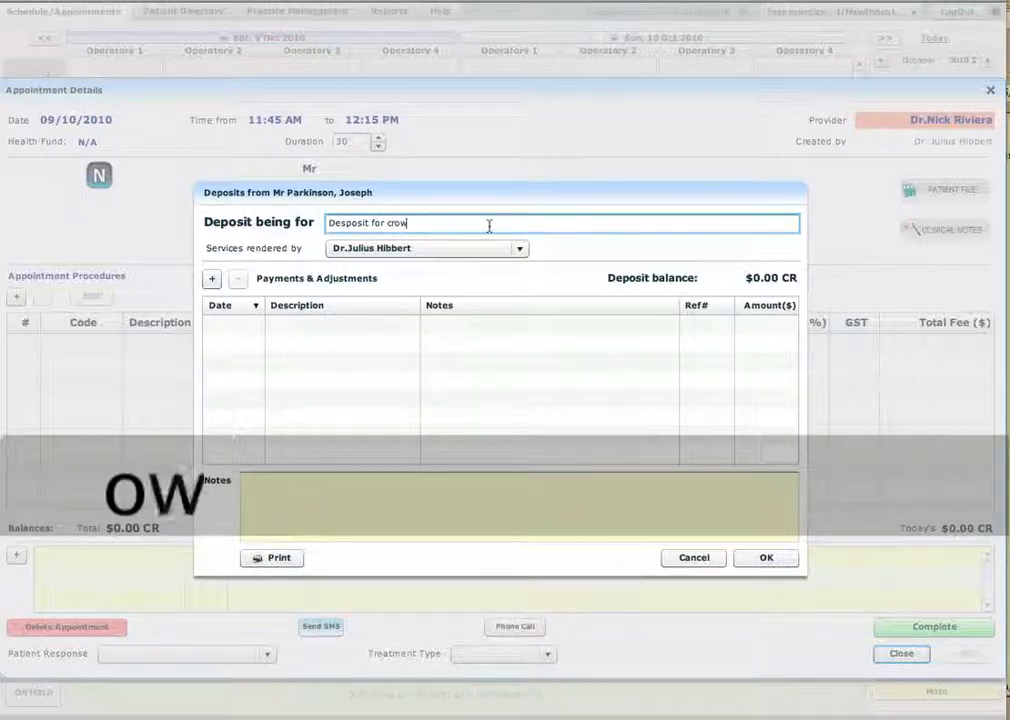
type("ns")
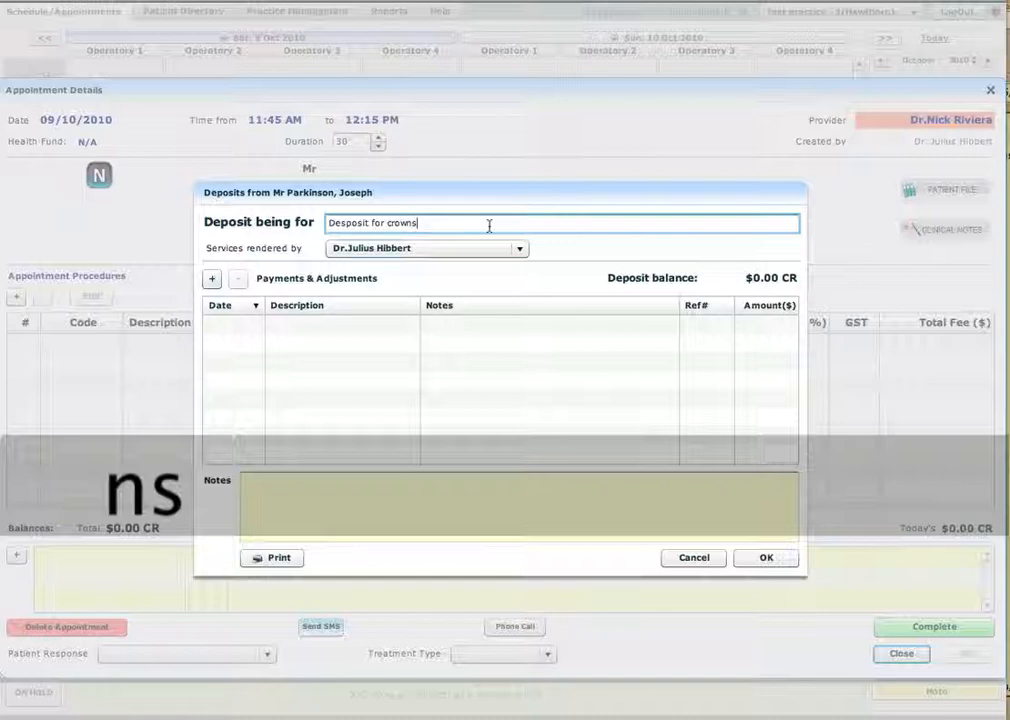
mouse_move(427, 248)
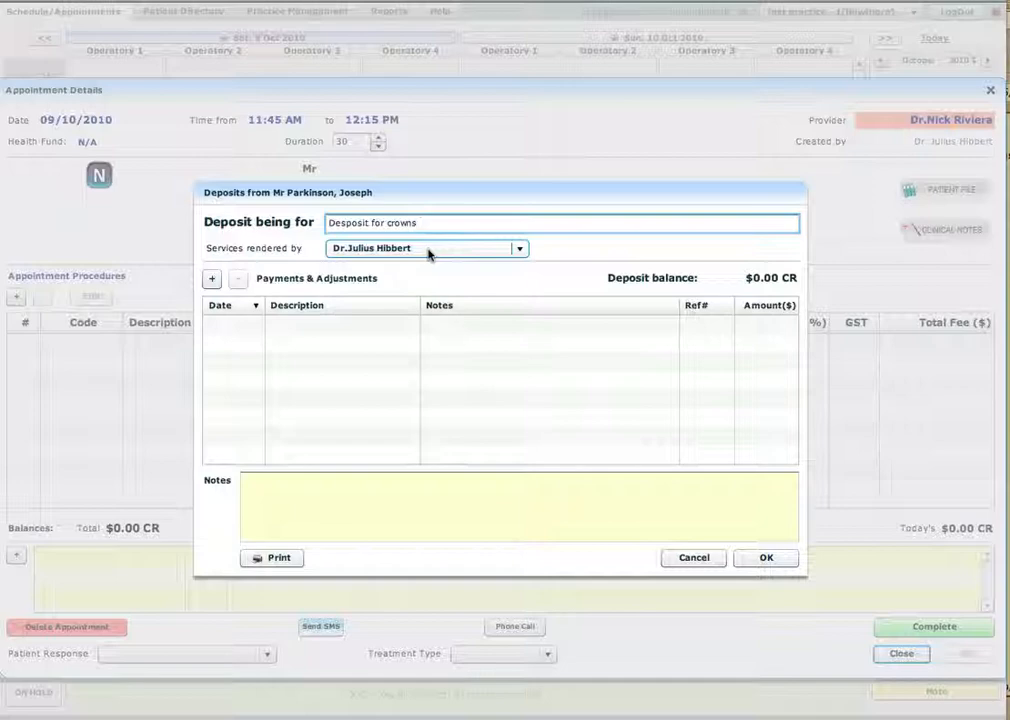
left_click(519, 248)
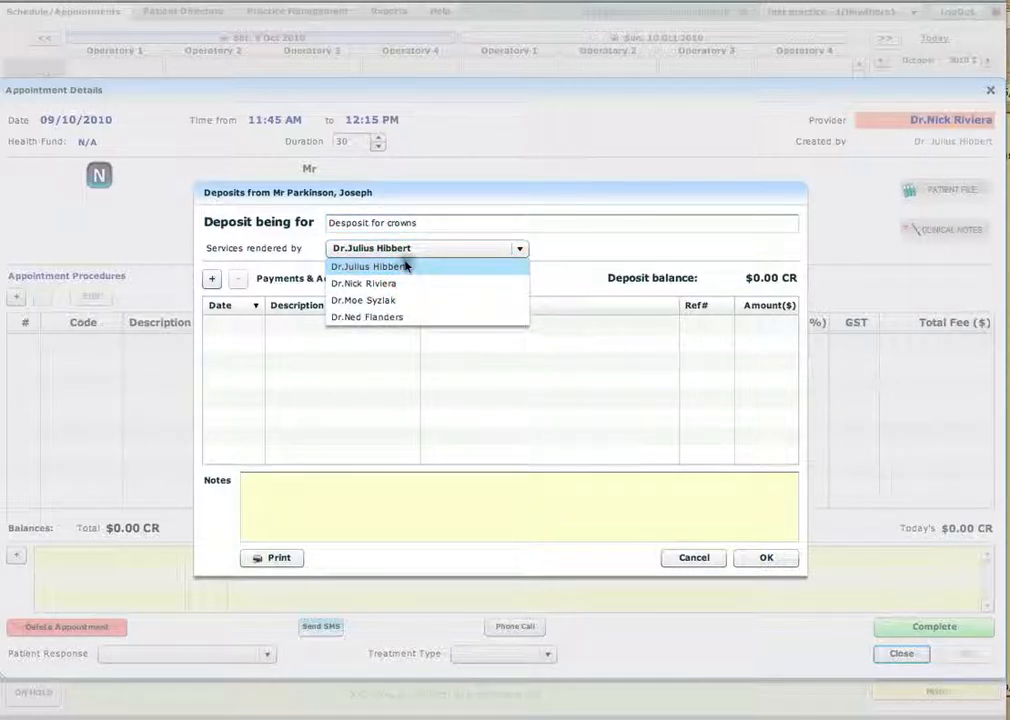
left_click(370, 266)
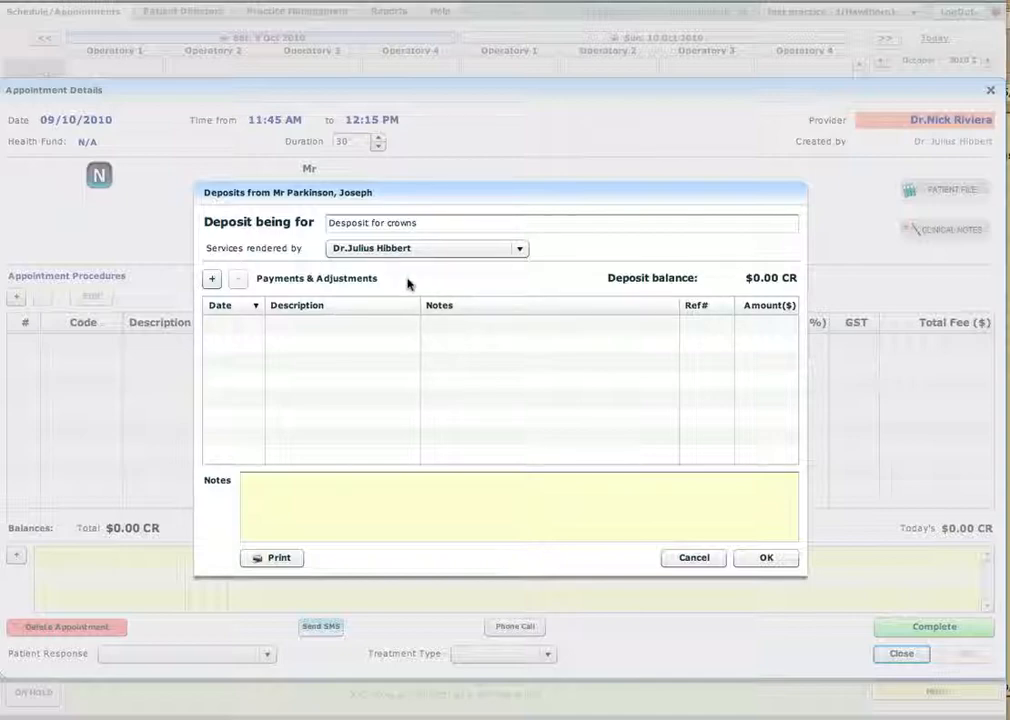
left_click(296, 305)
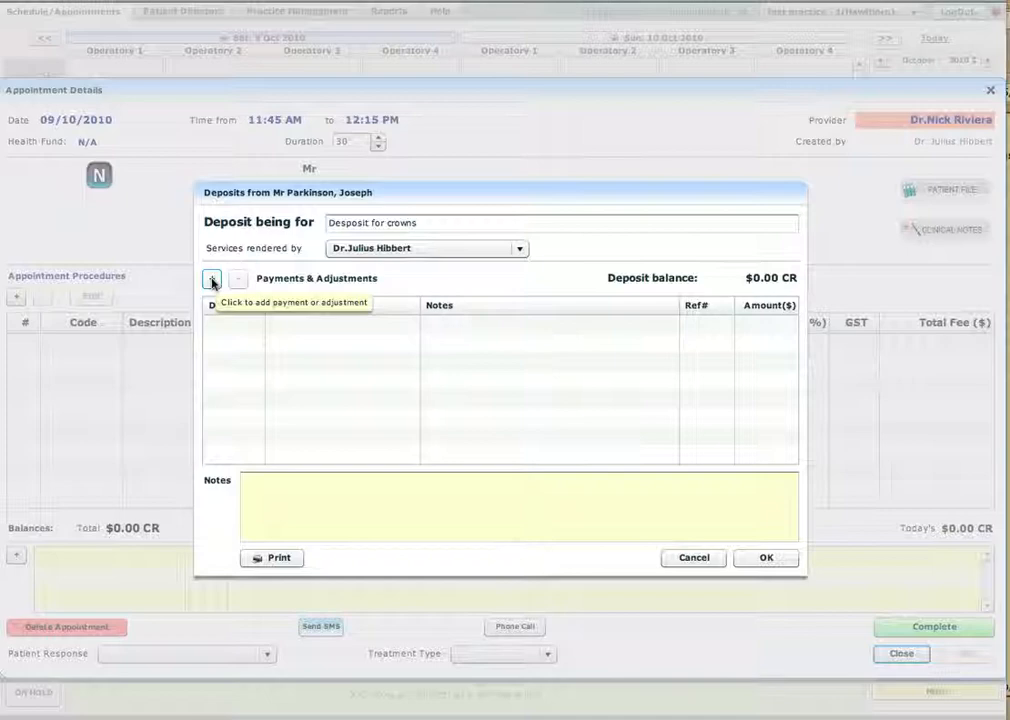
Add a Cash payment of 1000 to the crowns deposit
left_click(213, 279)
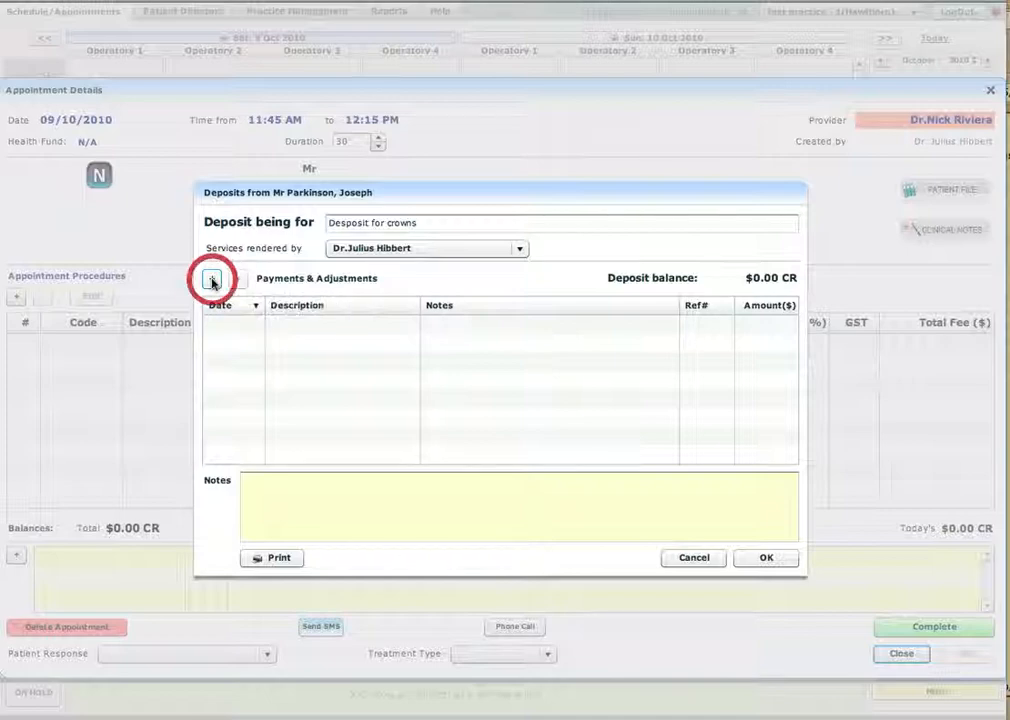
left_click(212, 279)
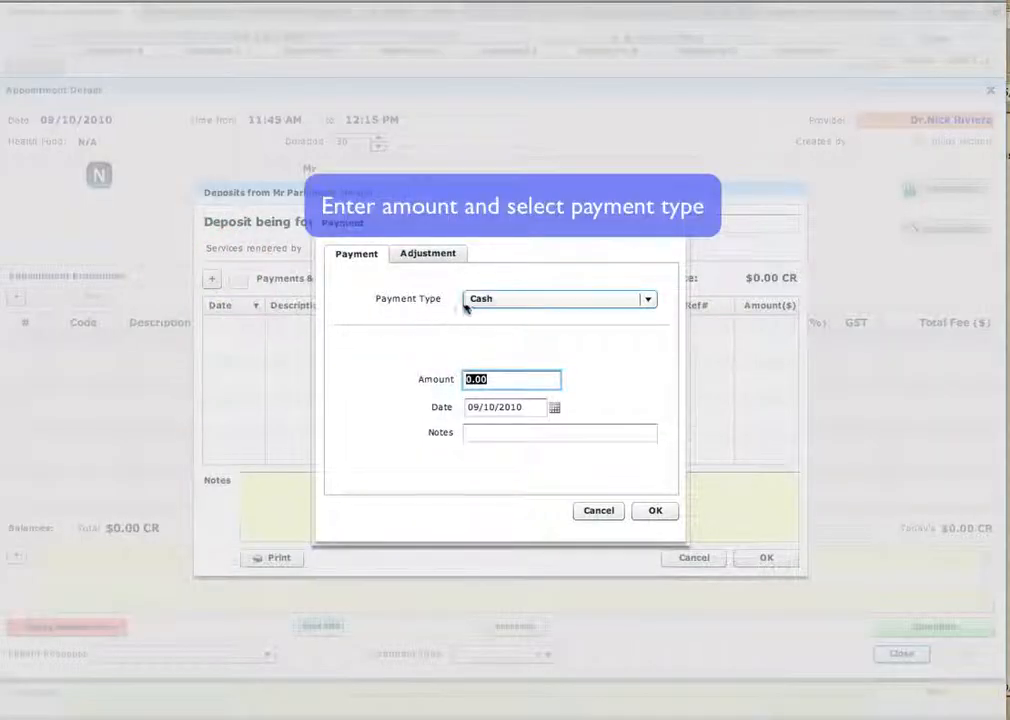
left_click(646, 299)
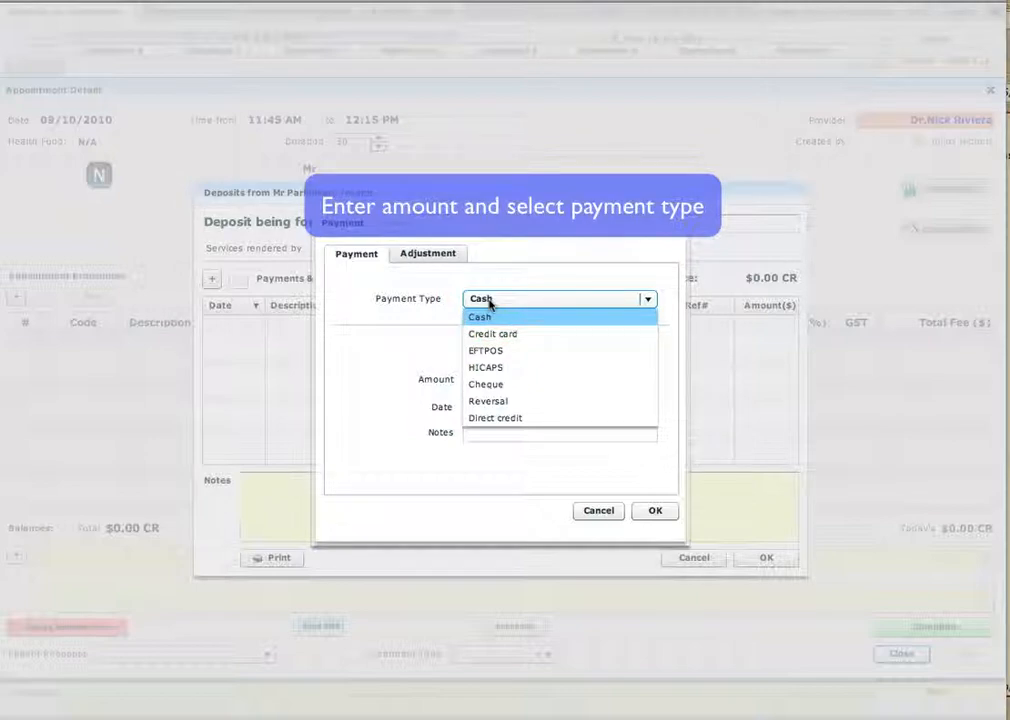
left_click(479, 316)
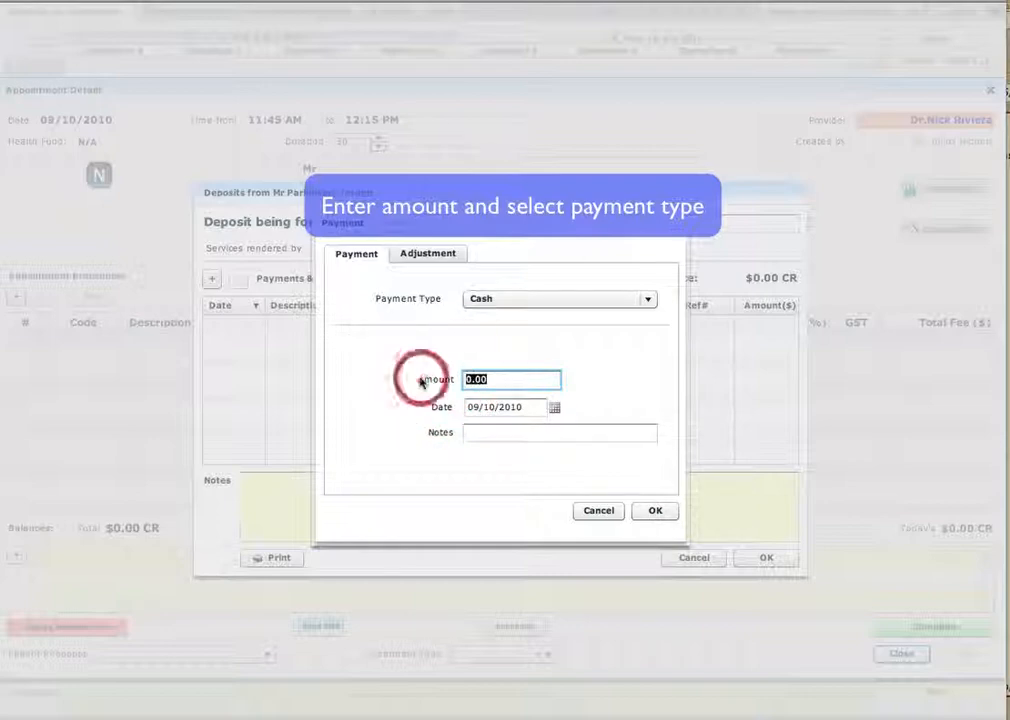
type("1000")
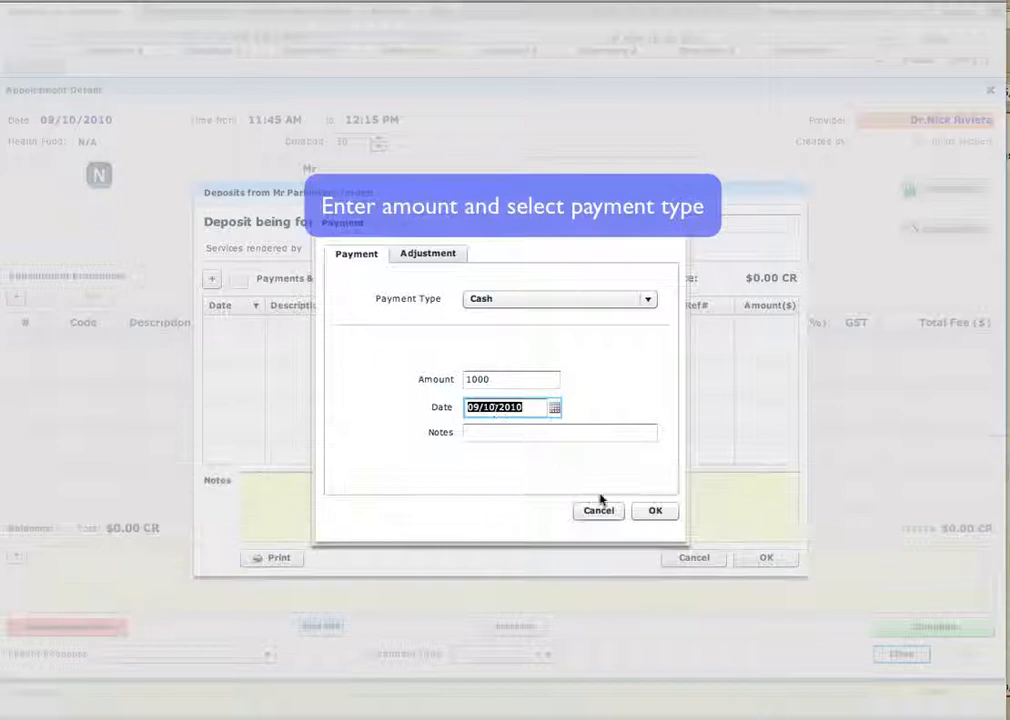
left_click(654, 510)
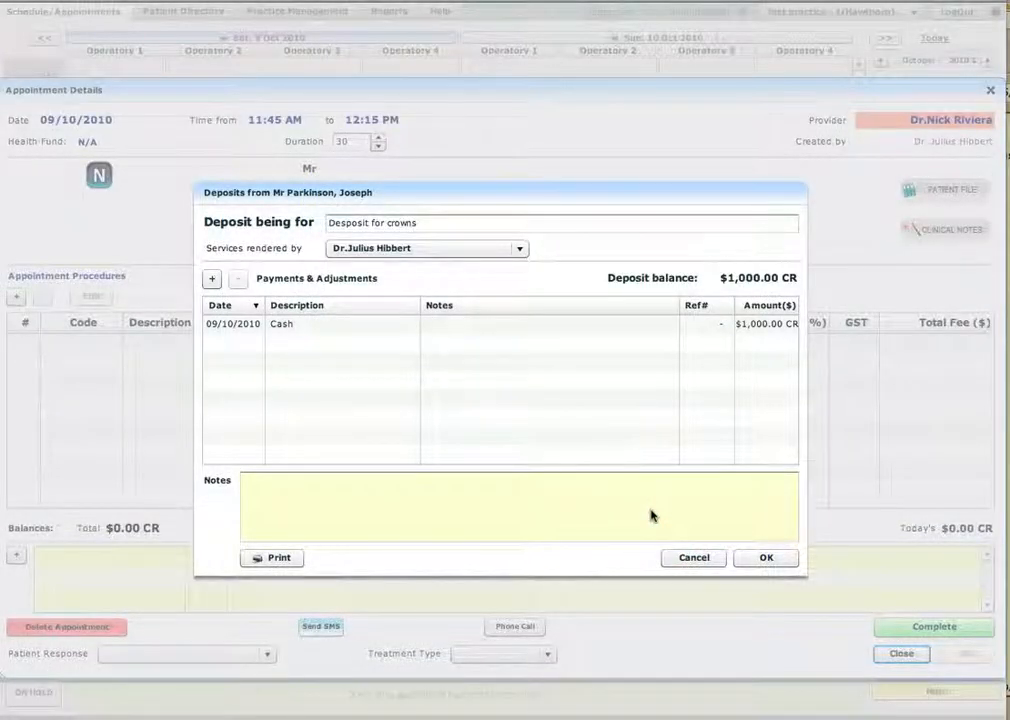
Check the $1,000 cash payment row and save the crowns deposit
left_click(233, 323)
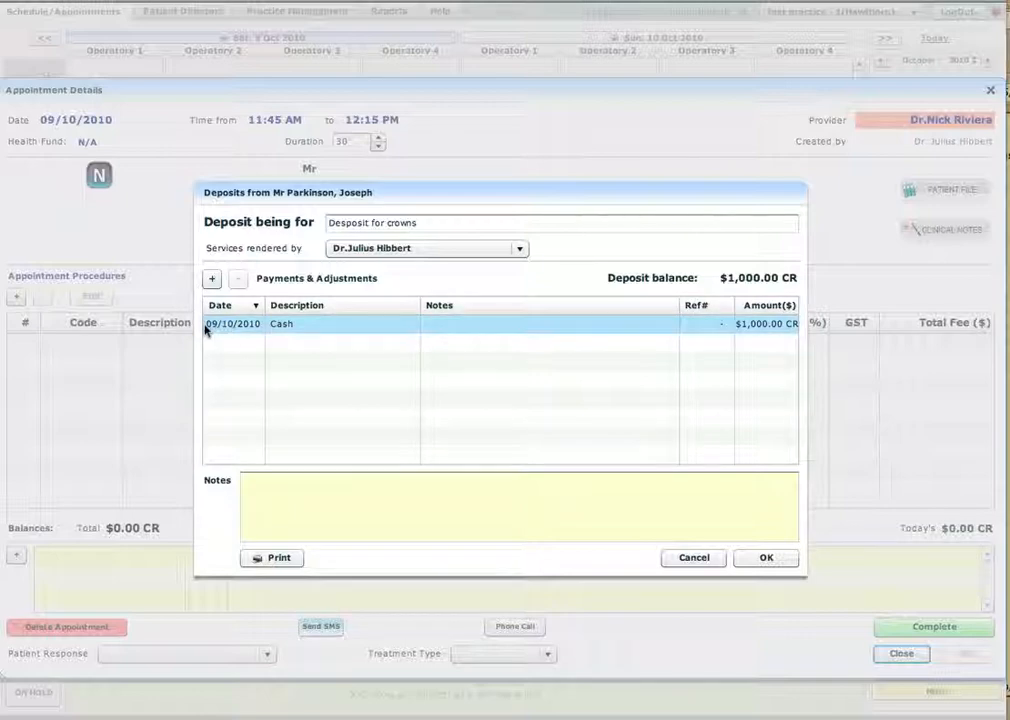
mouse_move(758, 338)
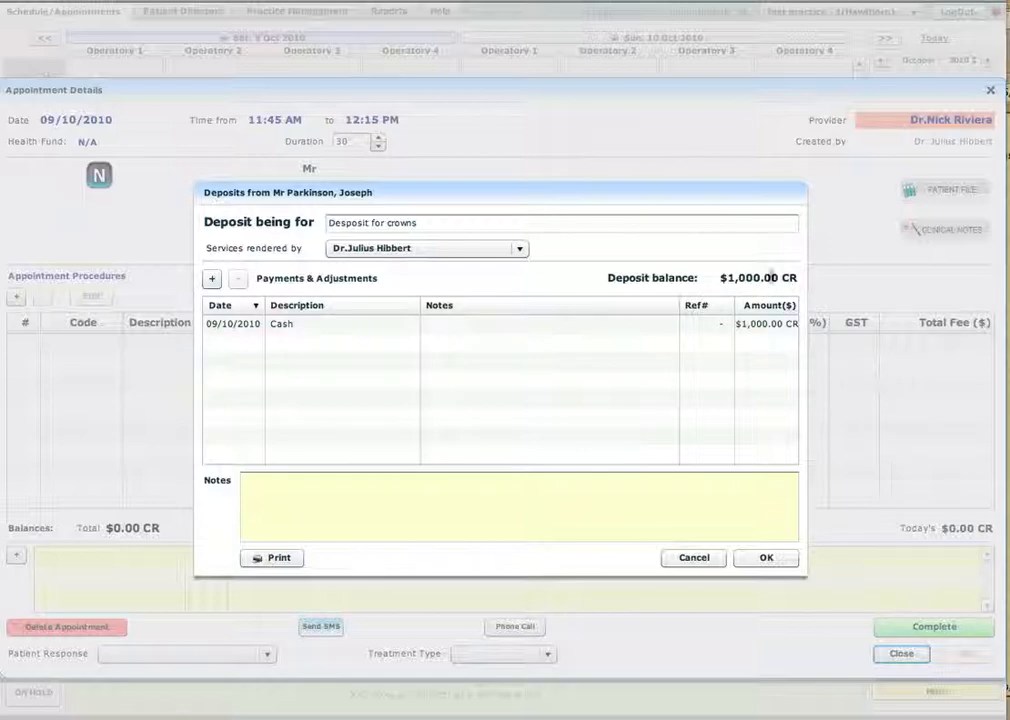
mouse_move(766, 558)
type("note")
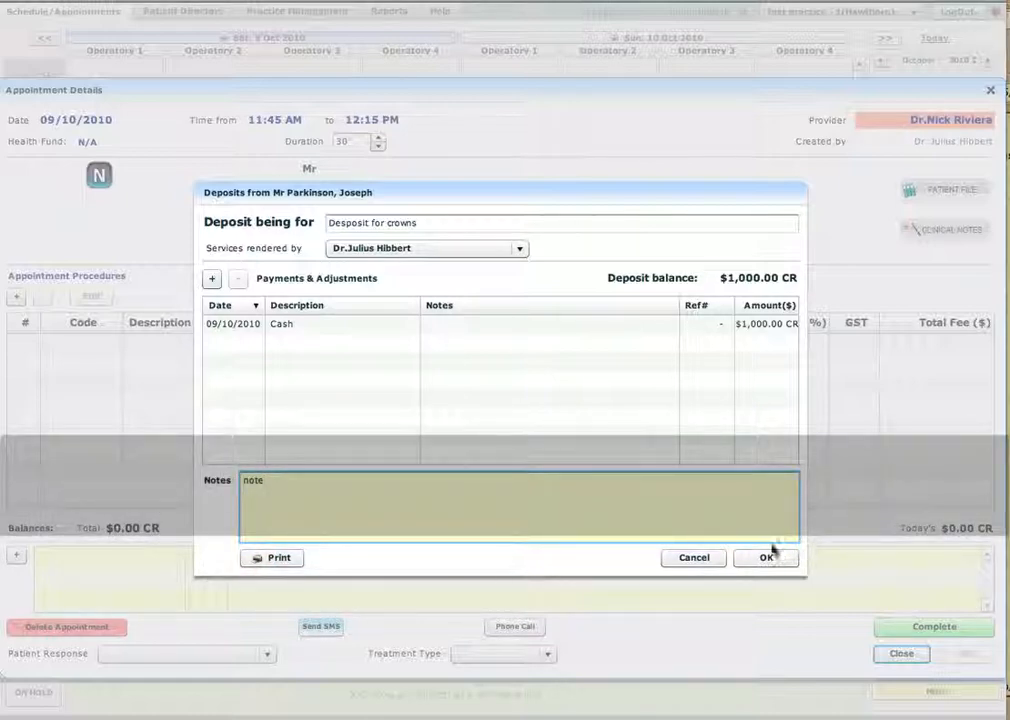
left_click(765, 557)
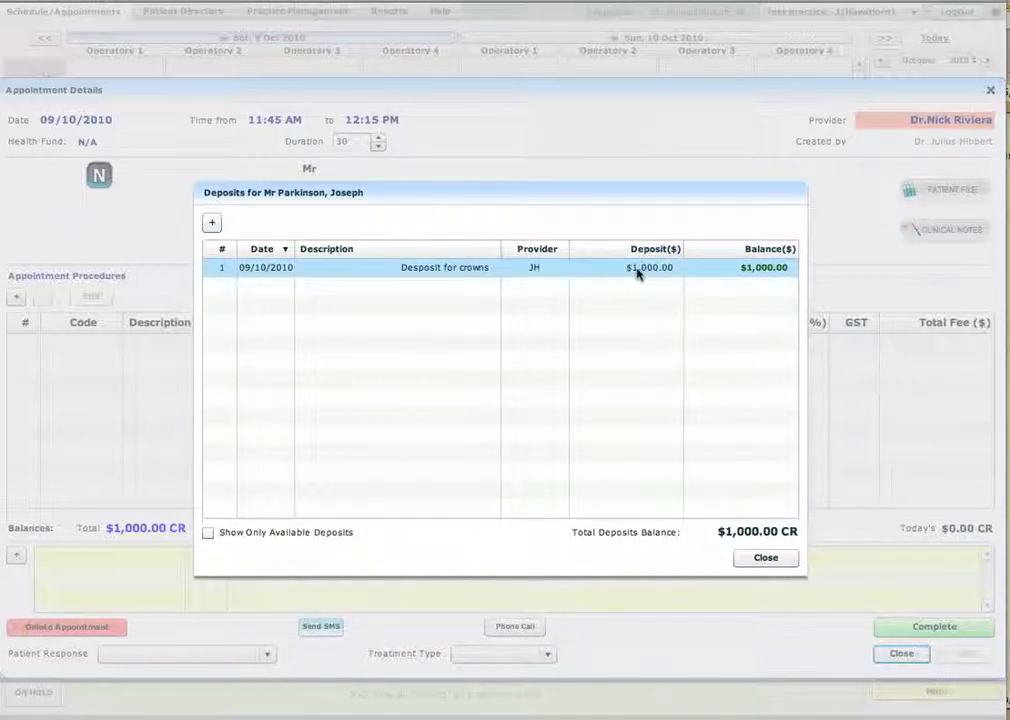
mouse_move(780, 278)
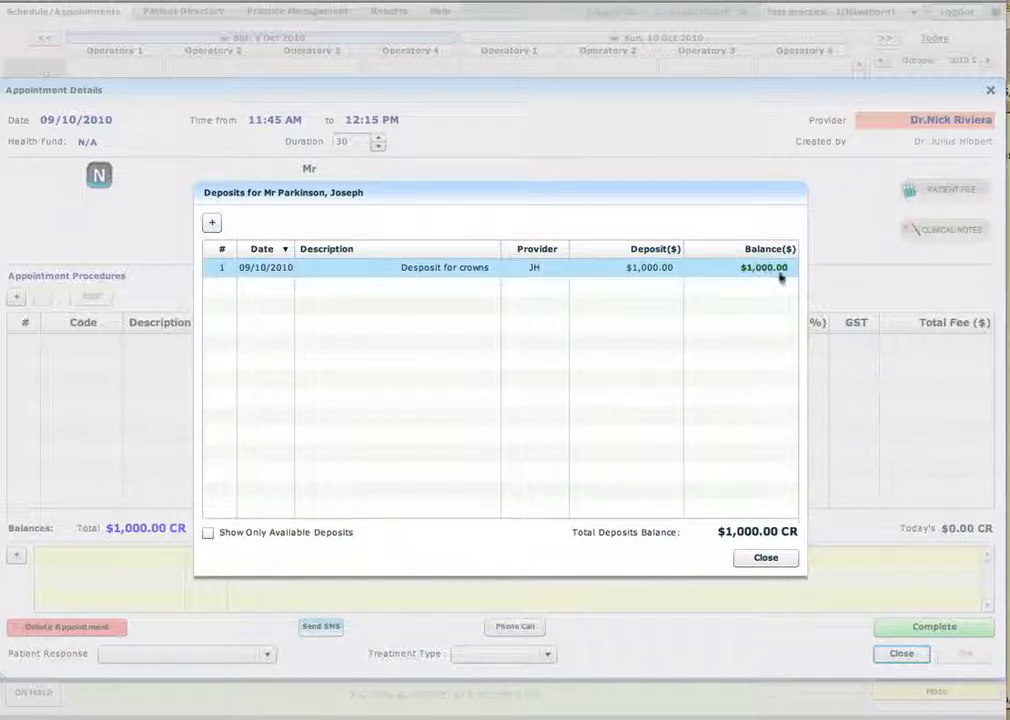
mouse_move(765, 565)
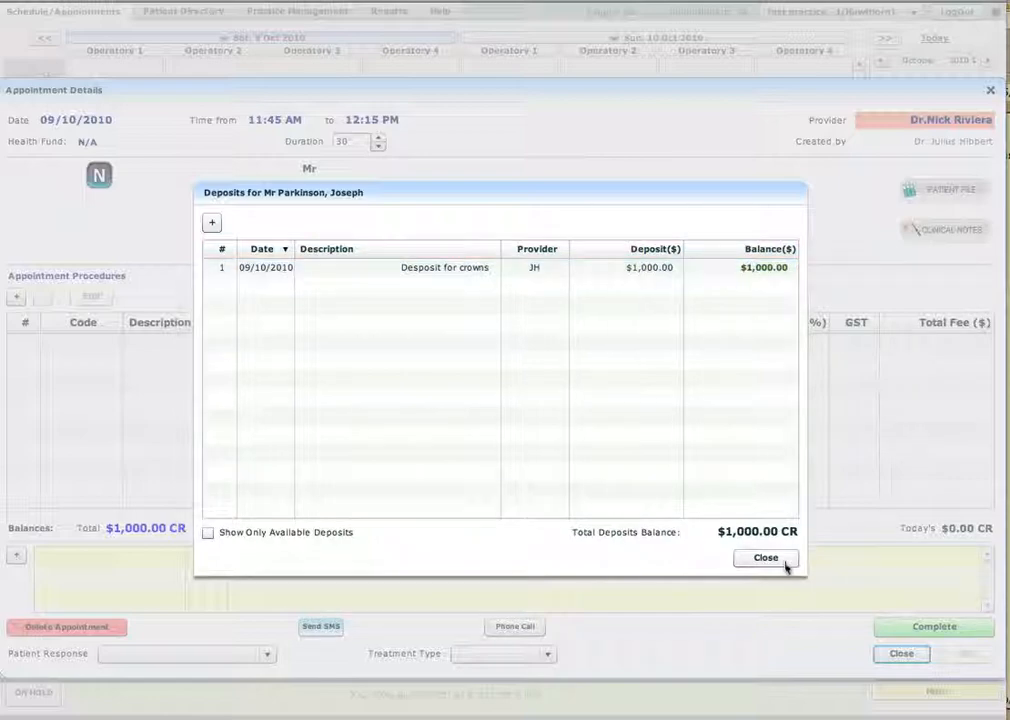
mouse_move(756, 545)
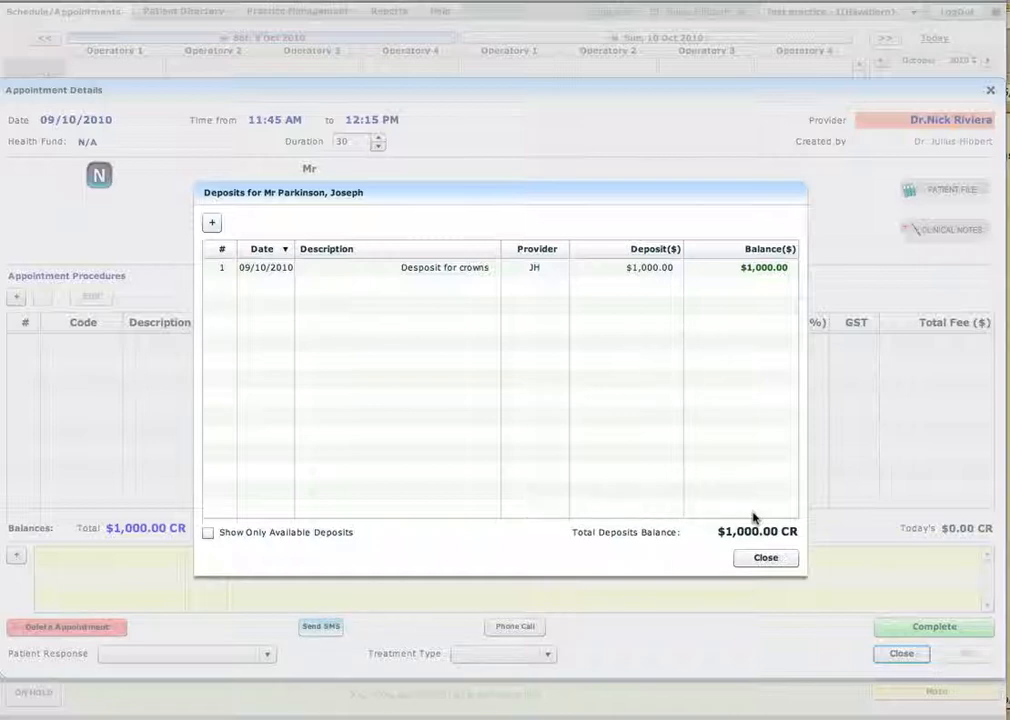
Close the deposits list to see $1,000.00 CR deposits in the patient file
left_click(765, 557)
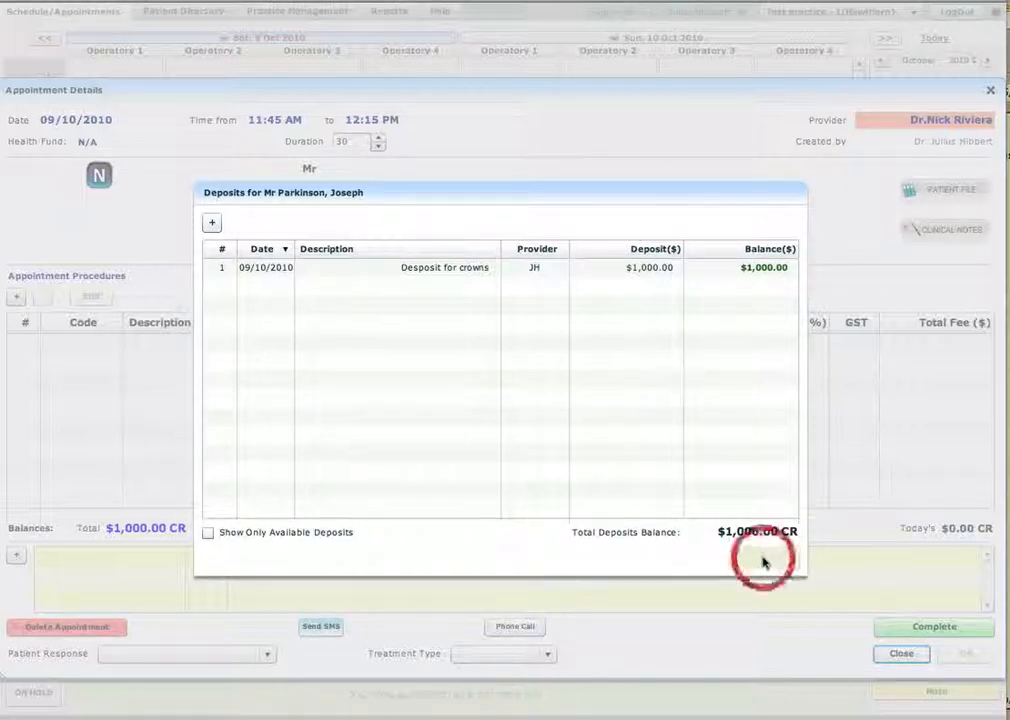
left_click(760, 560)
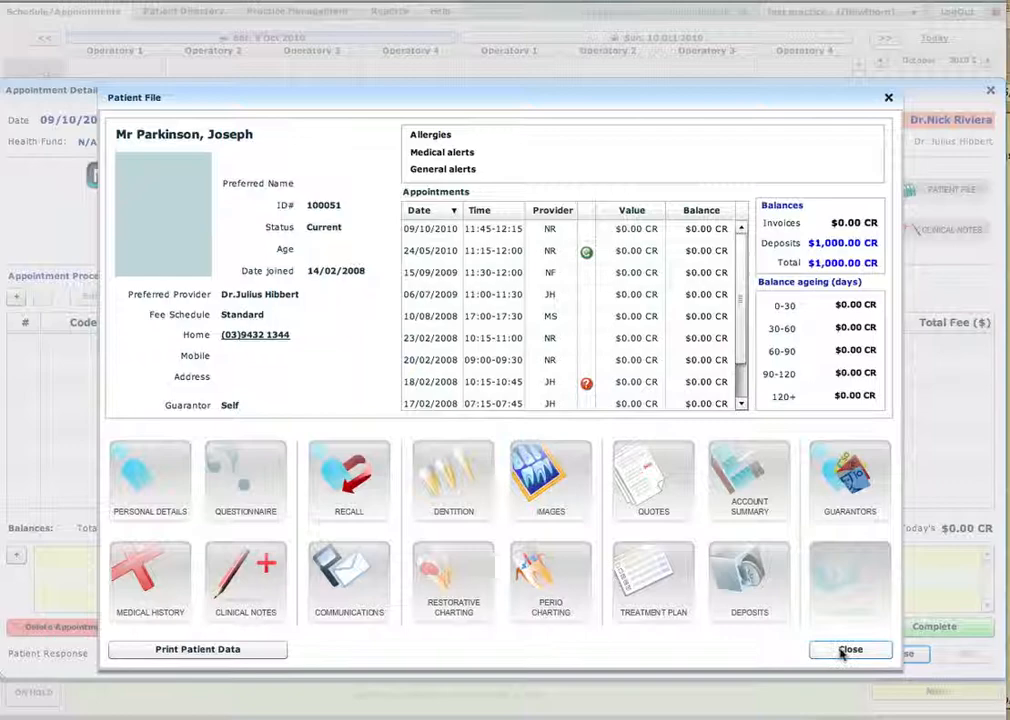
Add procedure 521 on tooth 23, distal surface, at $120.00
left_click(849, 649)
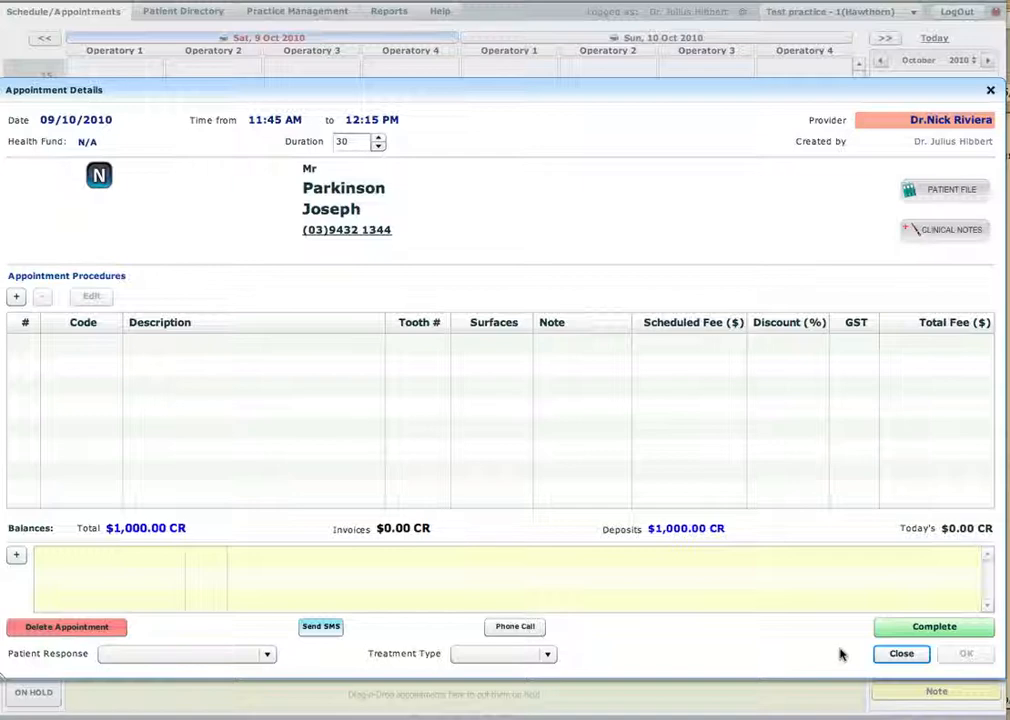
mouse_move(75, 372)
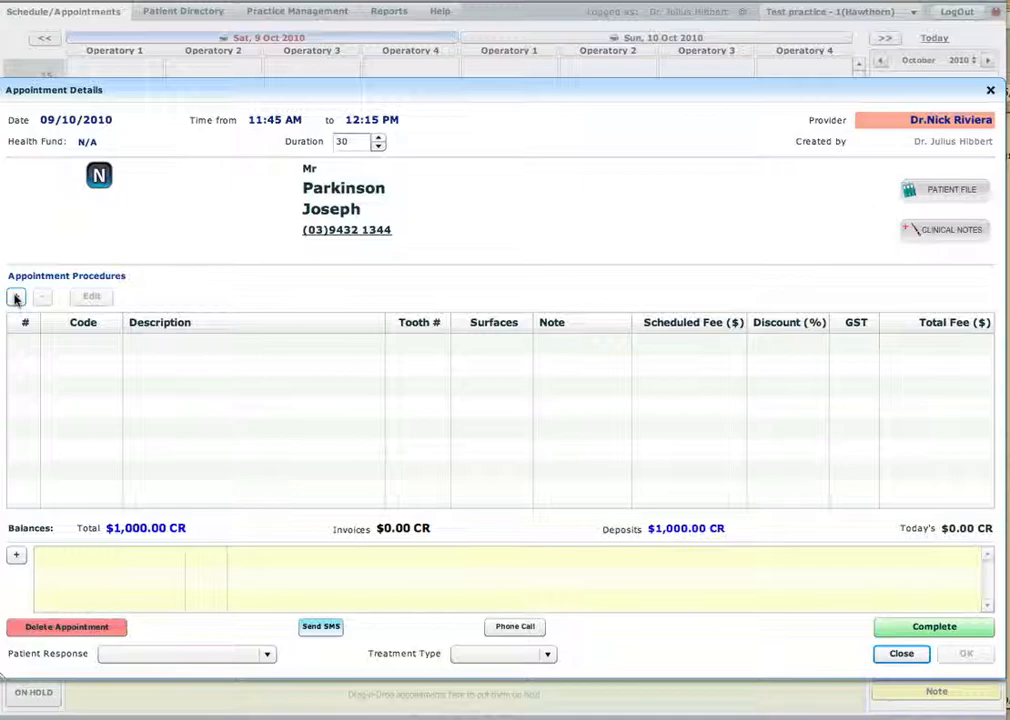
left_click(16, 299)
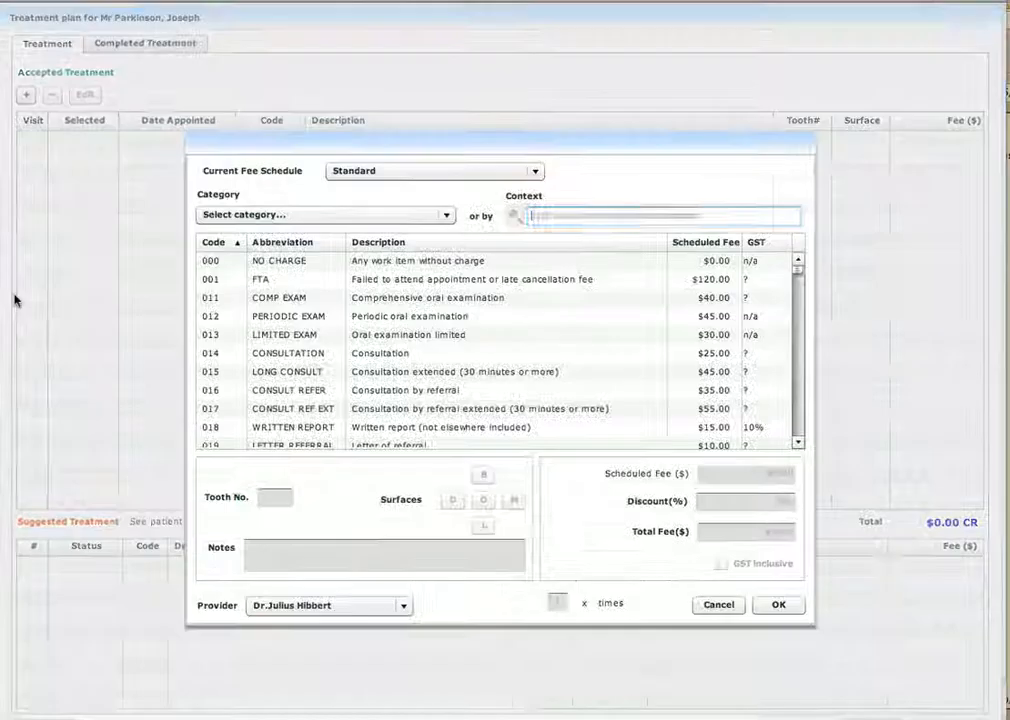
type("5")
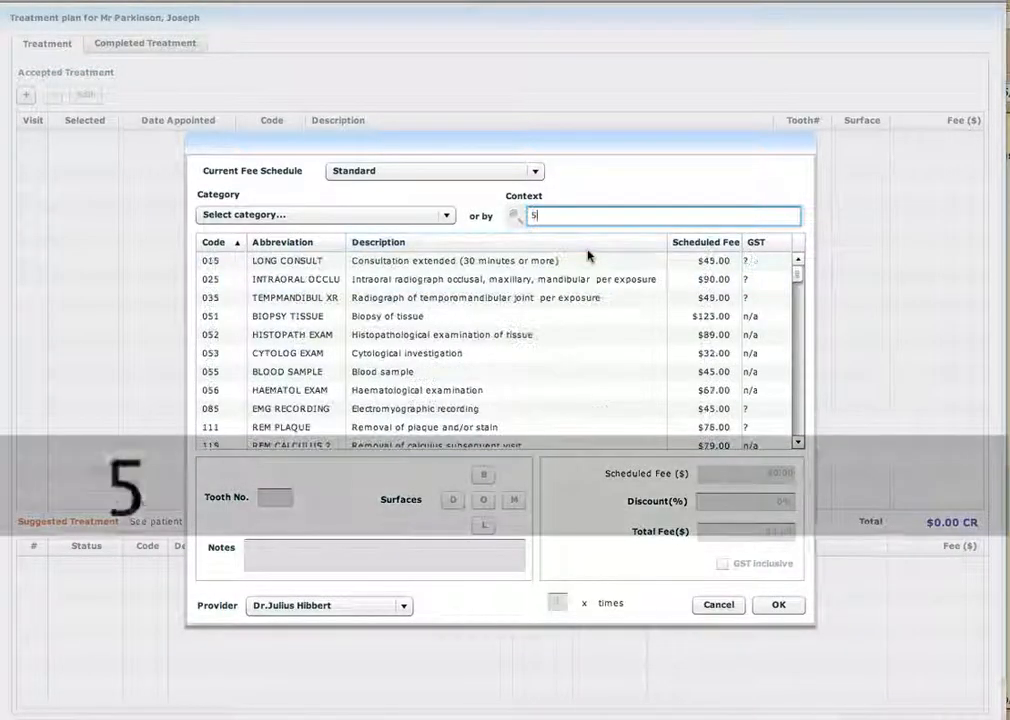
type("21")
left_click(275, 497)
type("23")
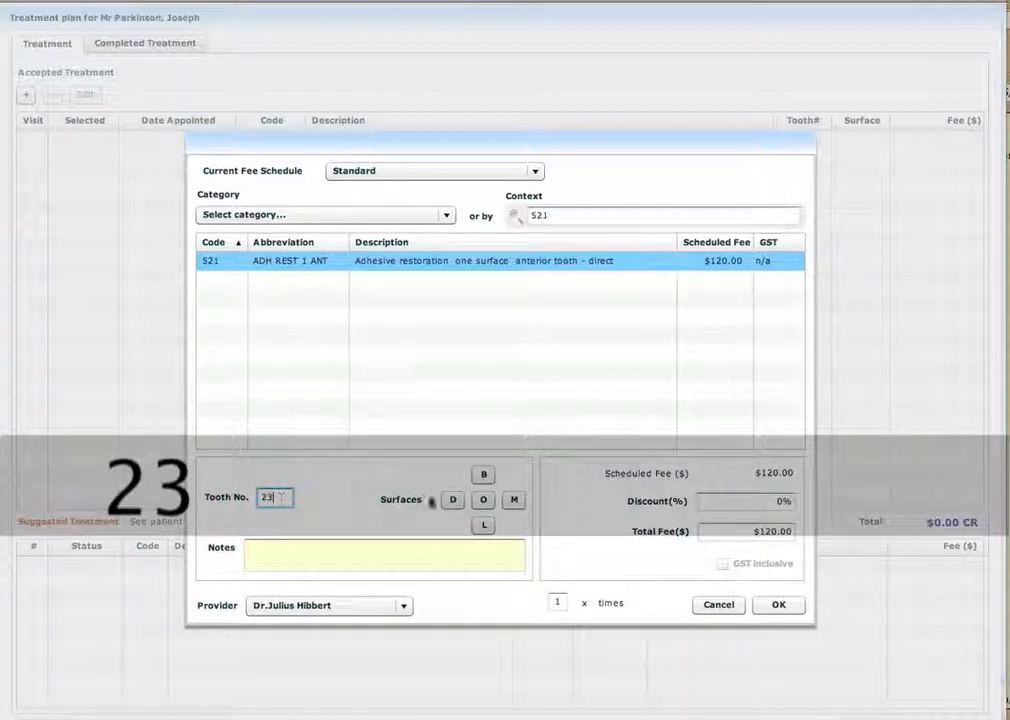
left_click(452, 499)
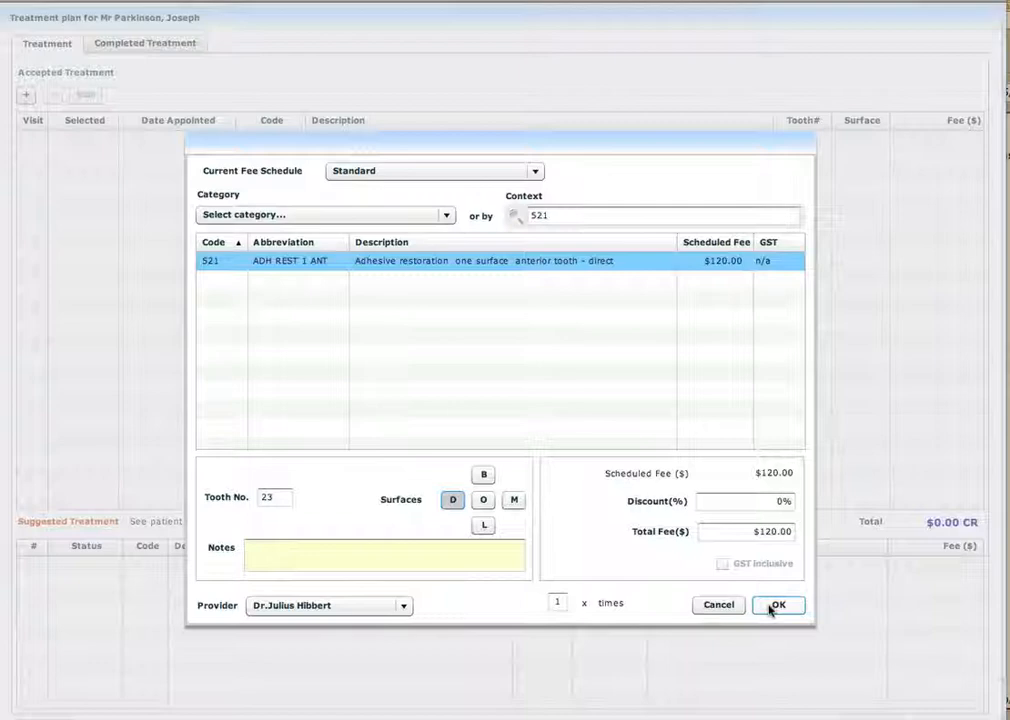
left_click(778, 604)
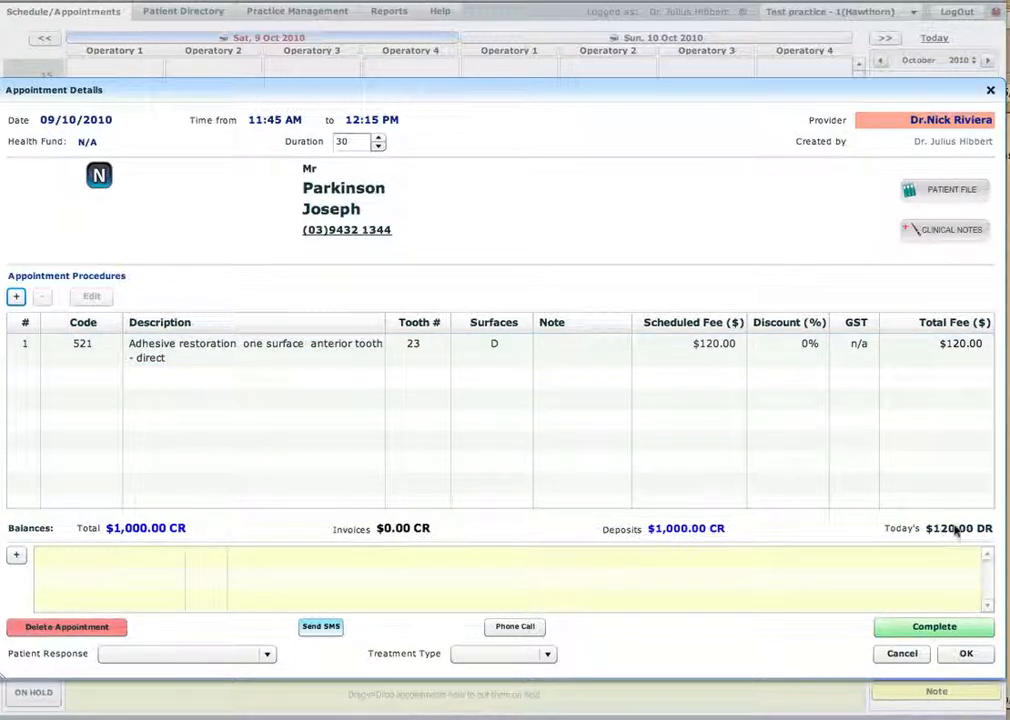
mouse_move(925, 535)
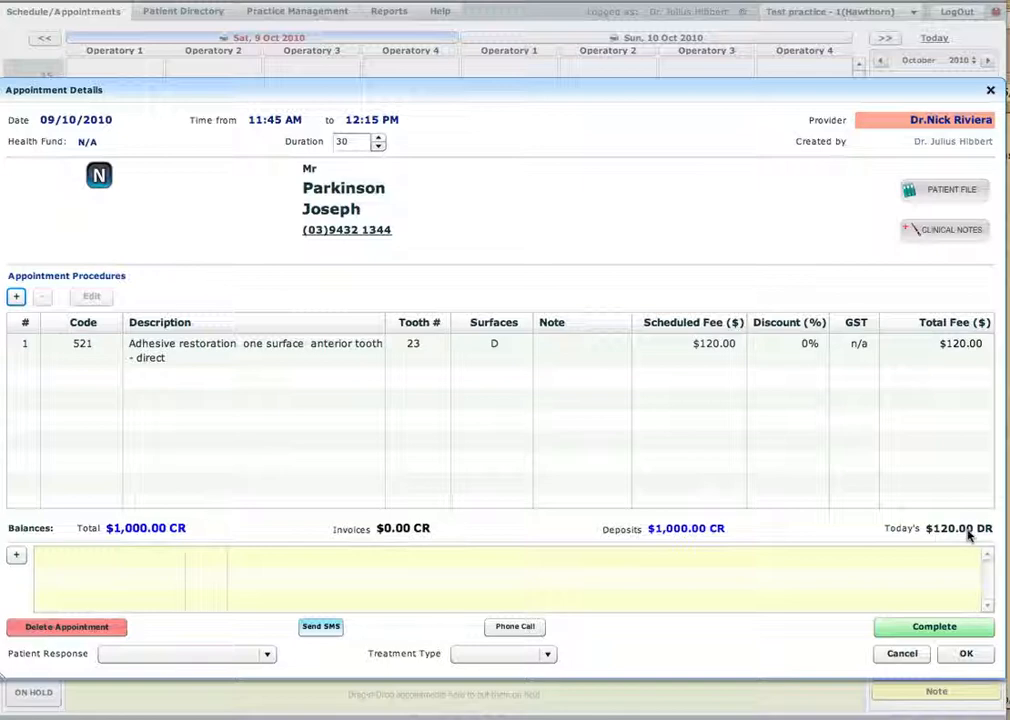
mouse_move(630, 542)
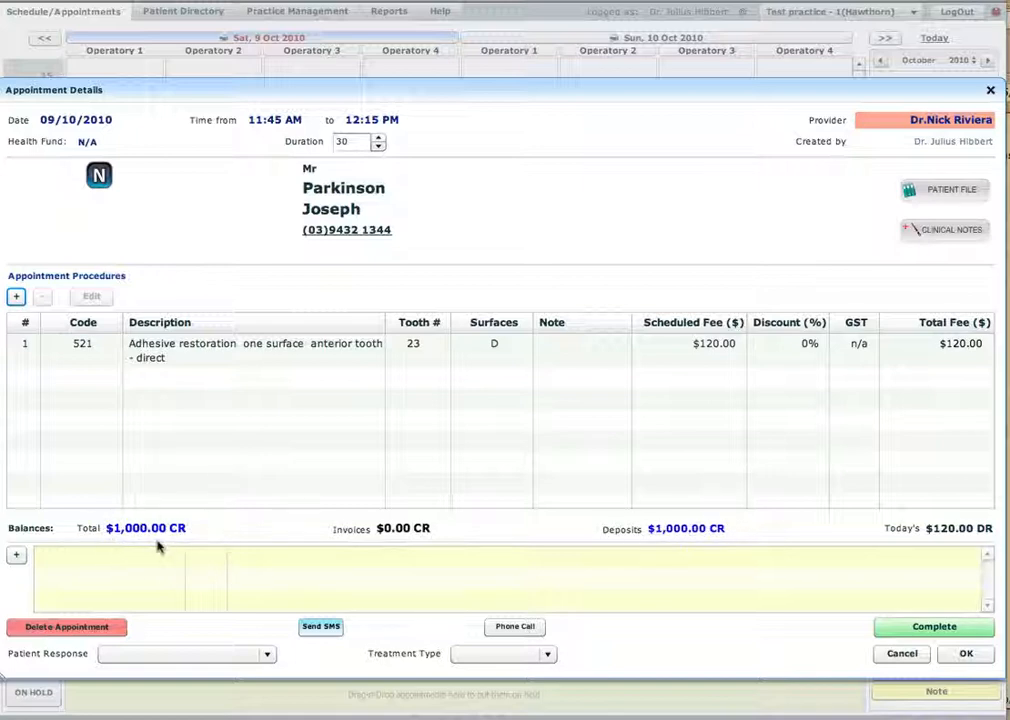
mouse_move(223, 587)
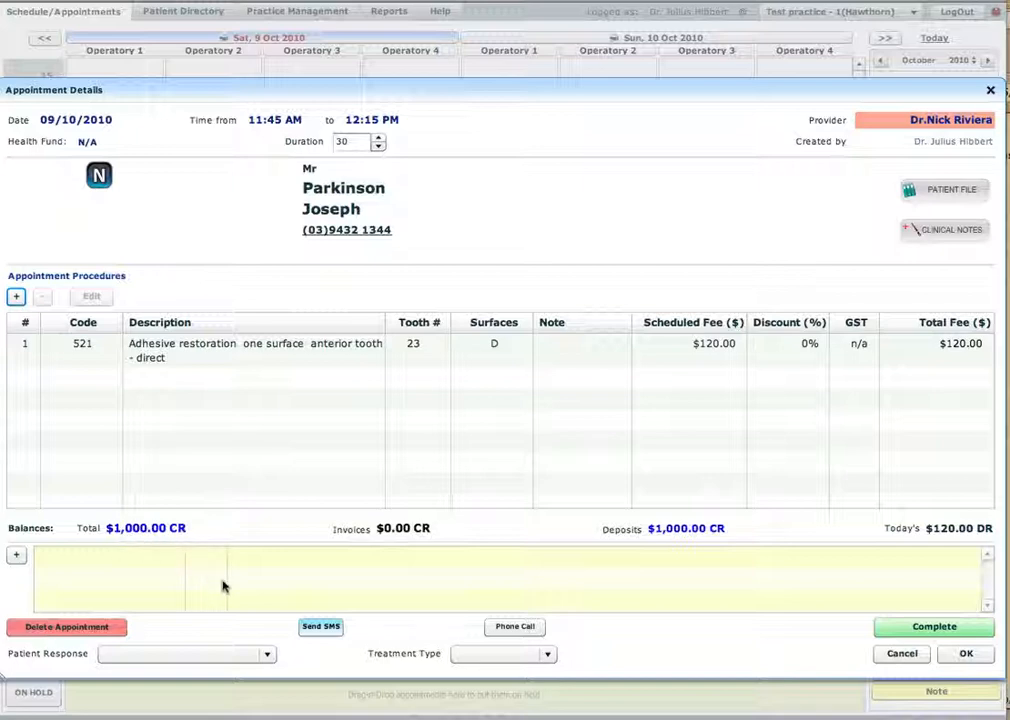
mouse_move(782, 661)
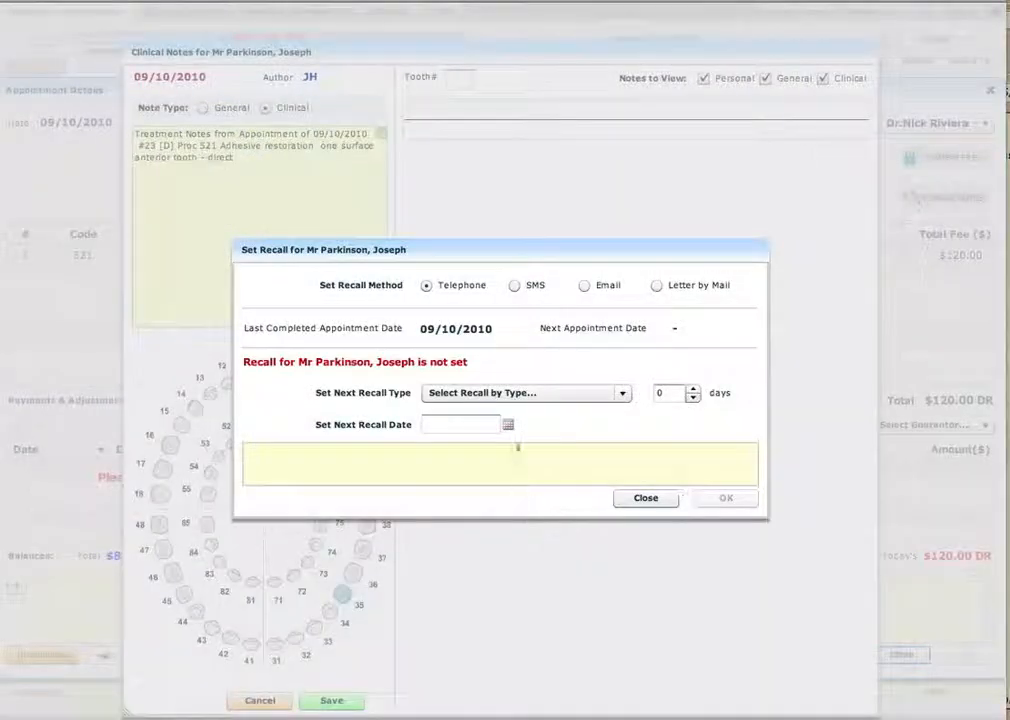
Dismiss the recall prompt and save the clinical note, raising invoice 000409
left_click(622, 392)
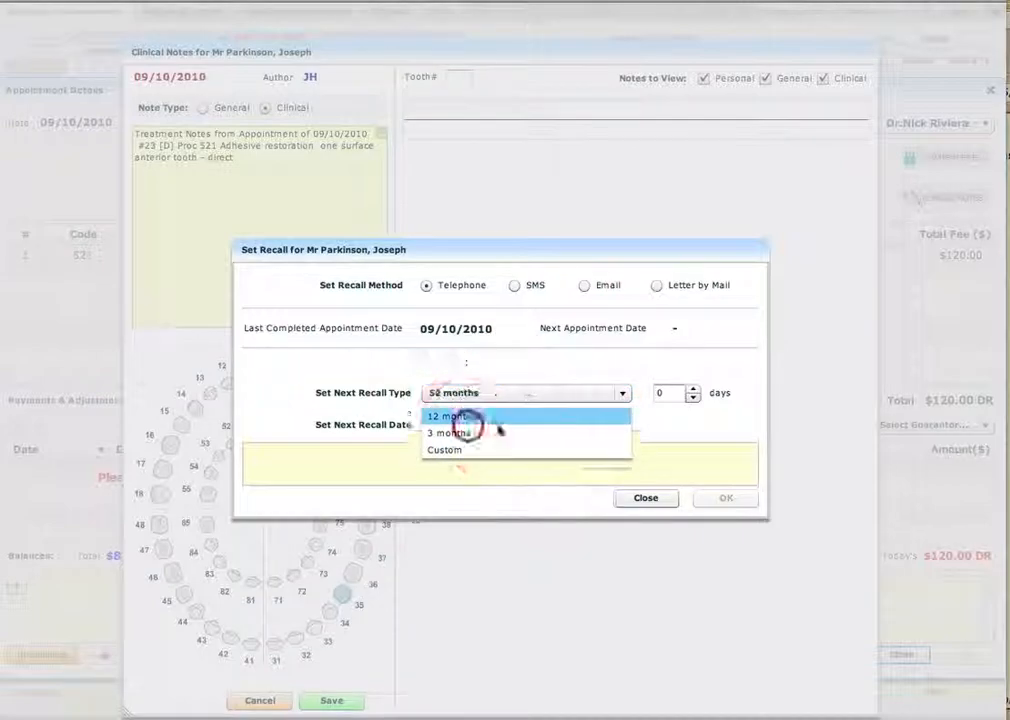
left_click(645, 498)
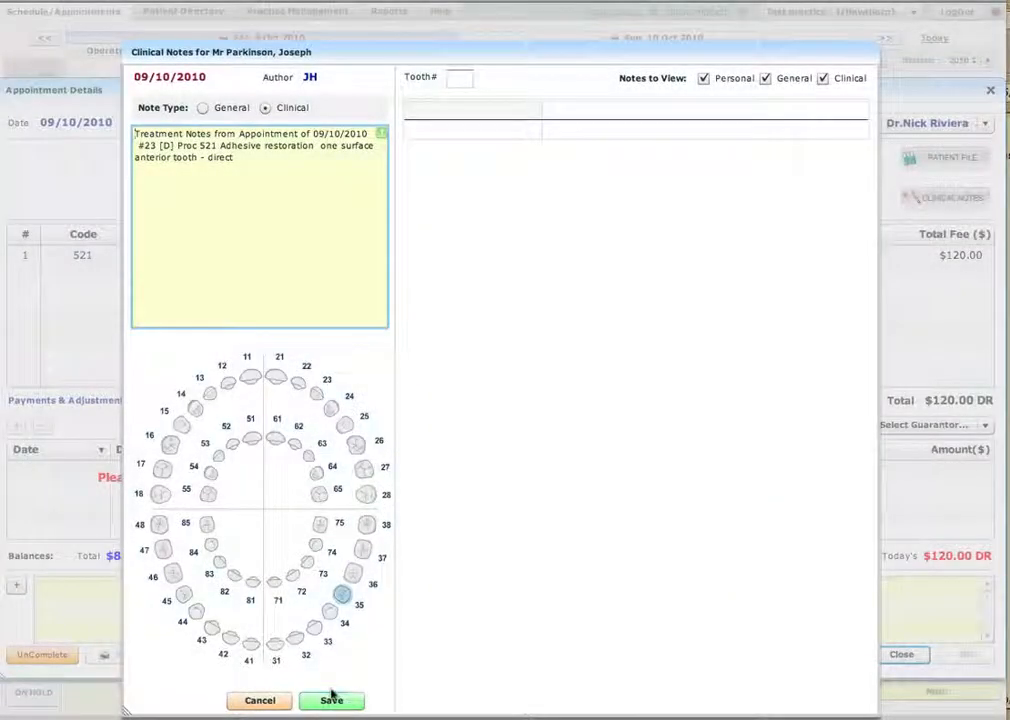
left_click(331, 700)
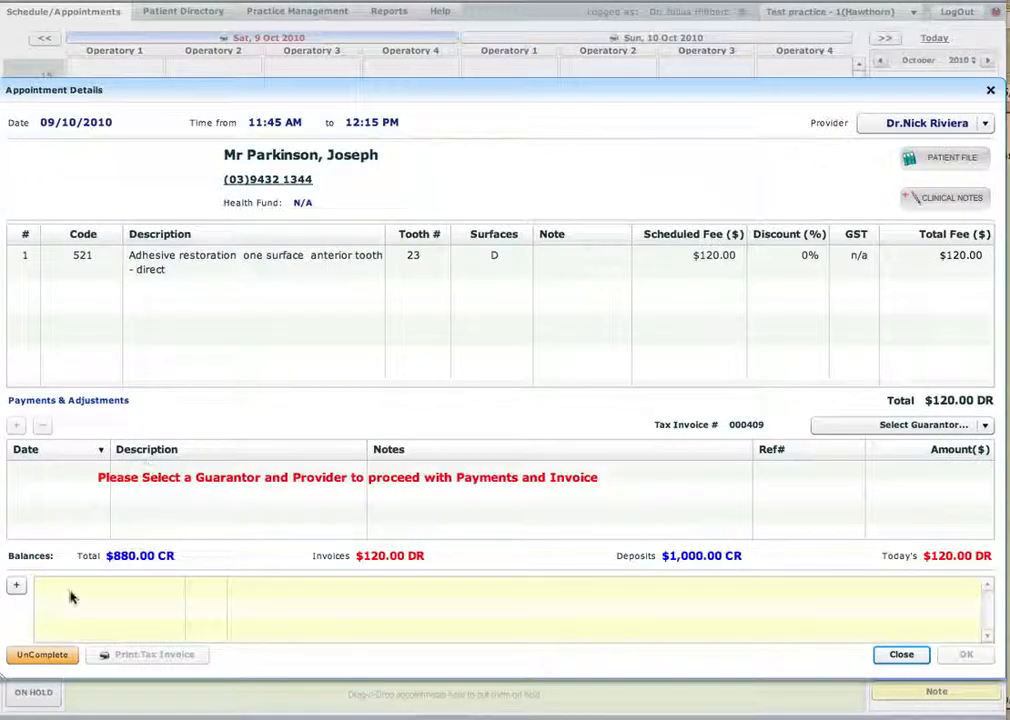
left_click(983, 424)
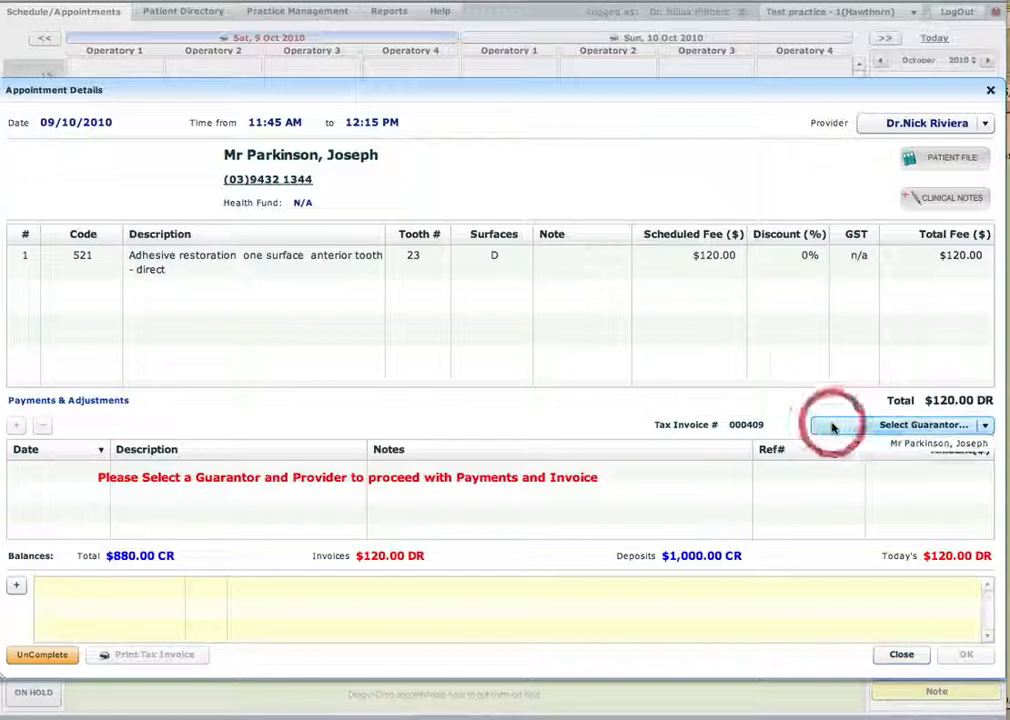
left_click(922, 424)
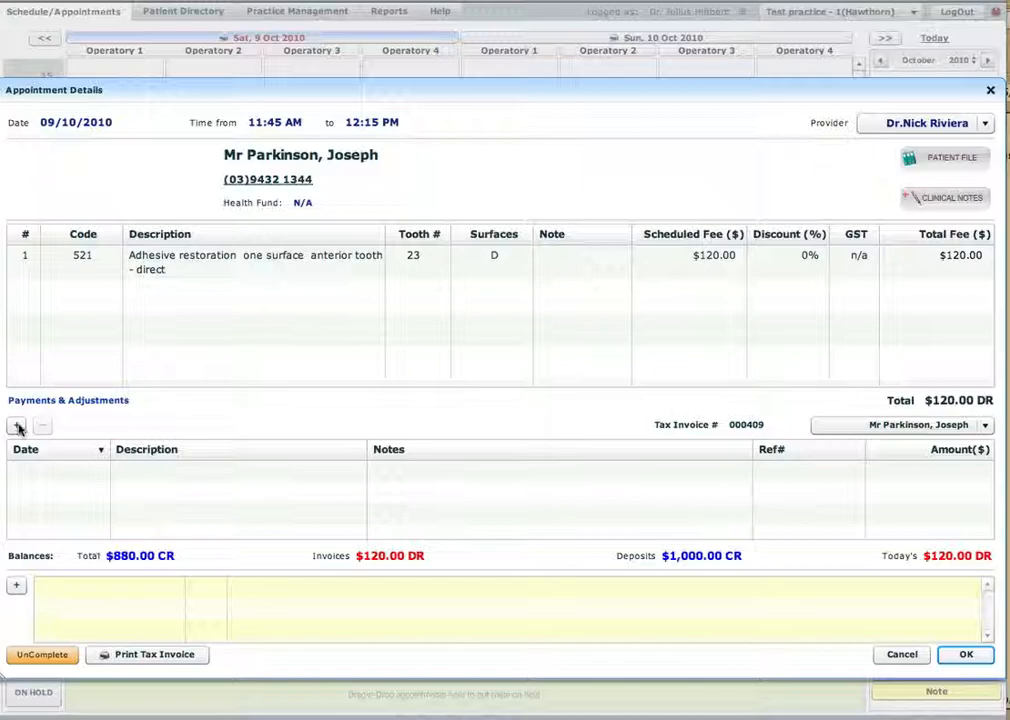
mouse_move(16, 425)
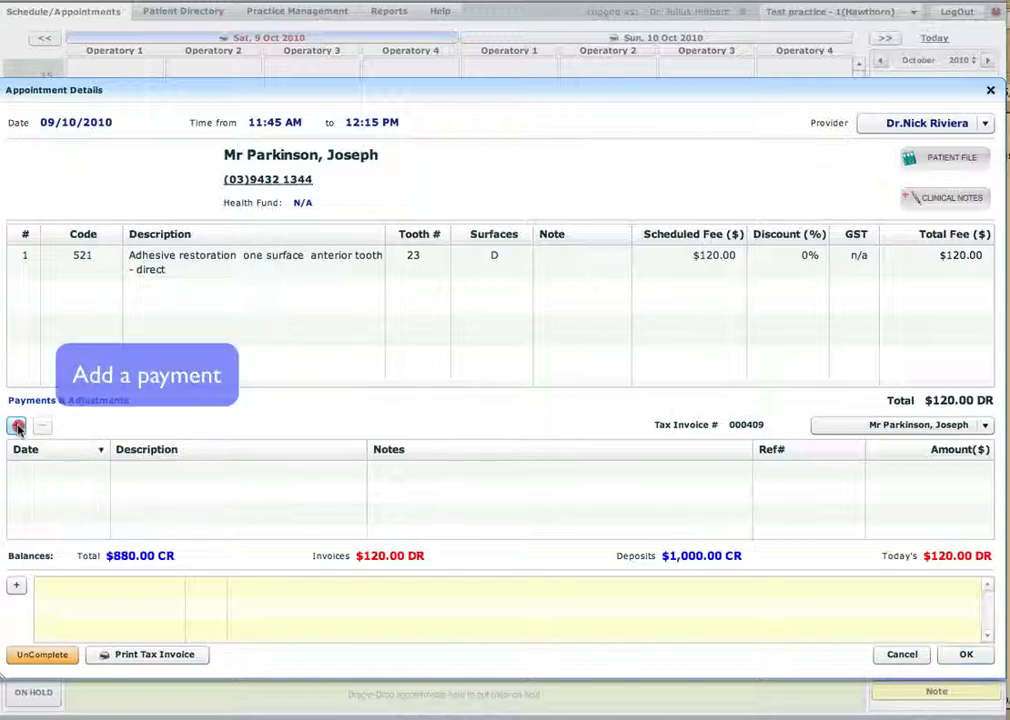
left_click(16, 426)
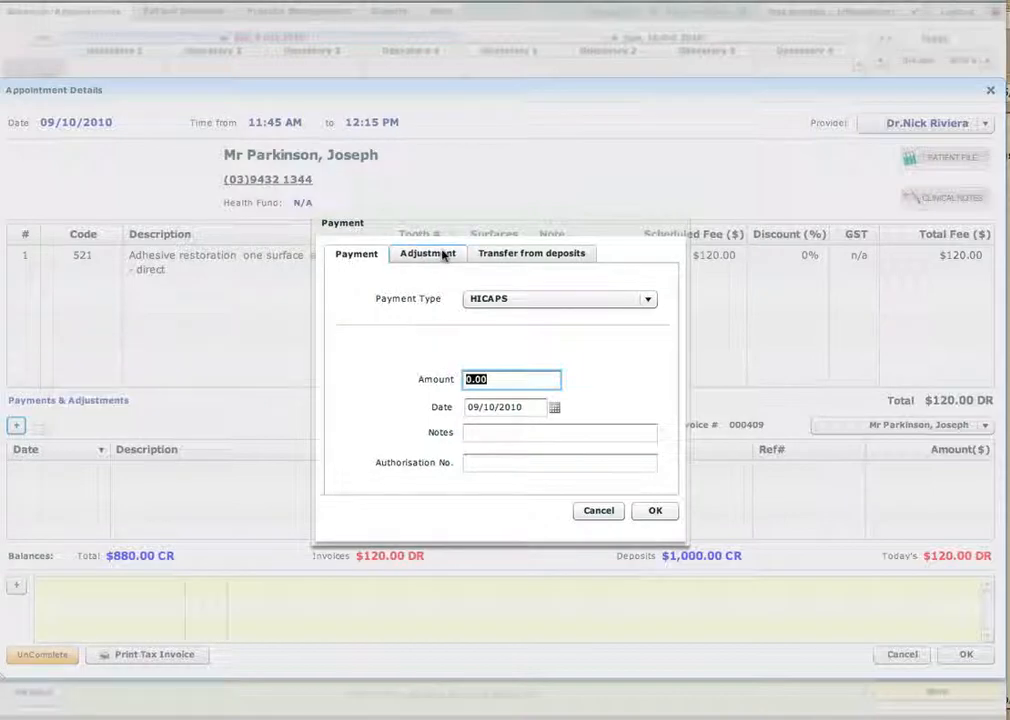
Transfer $100 from deposit #43 to the invoice, leaving $20.00 DR
left_click(532, 253)
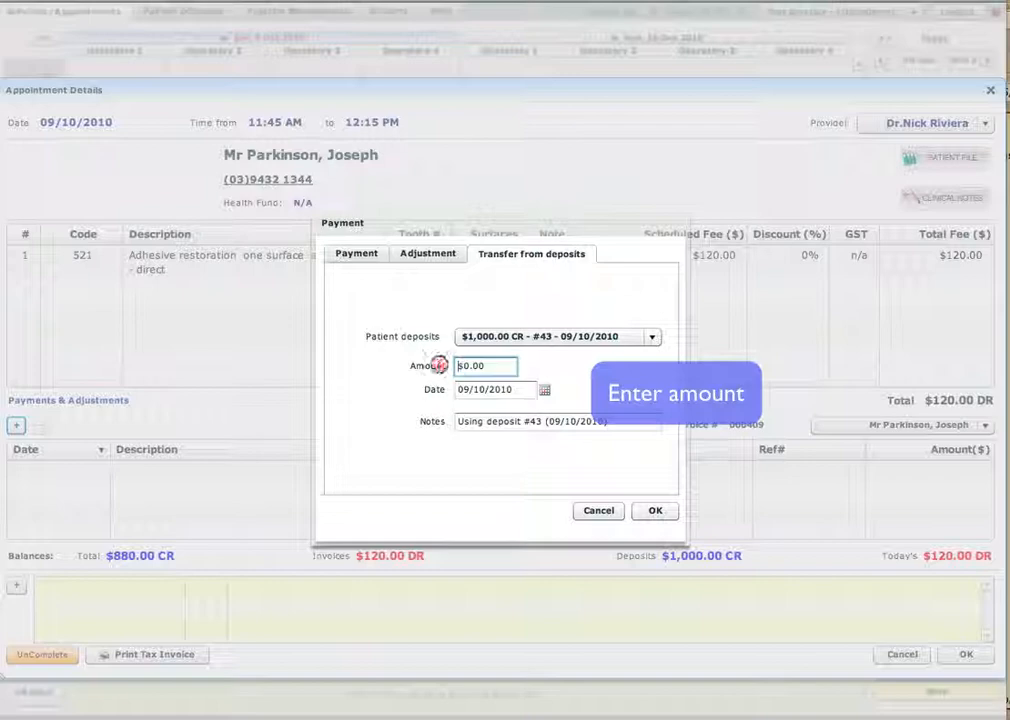
type("1")
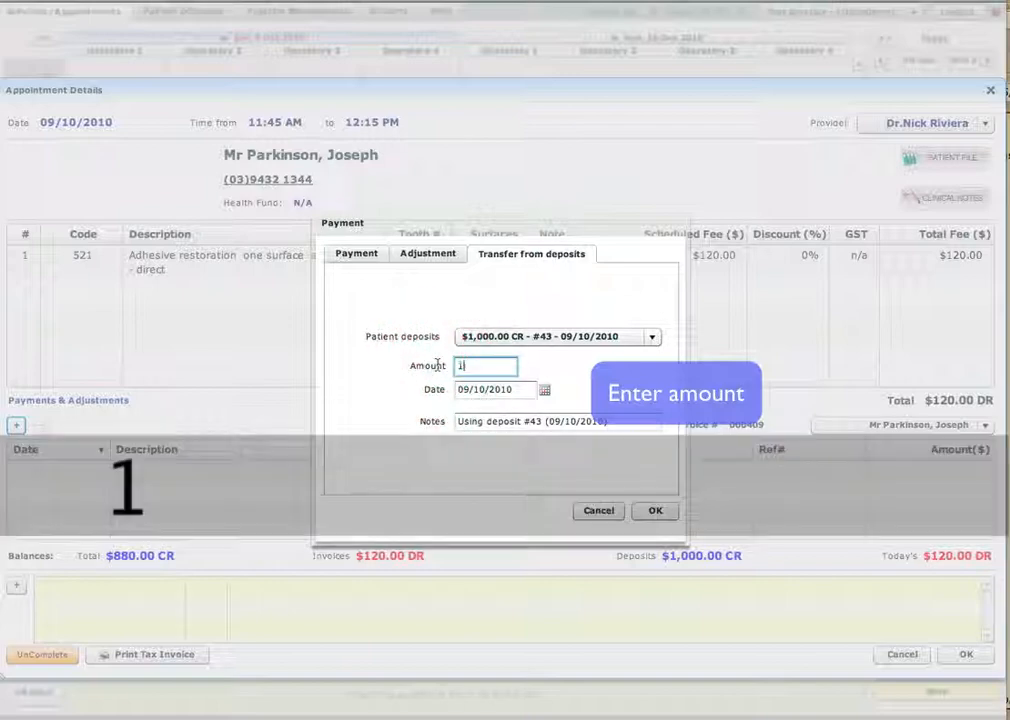
type("00")
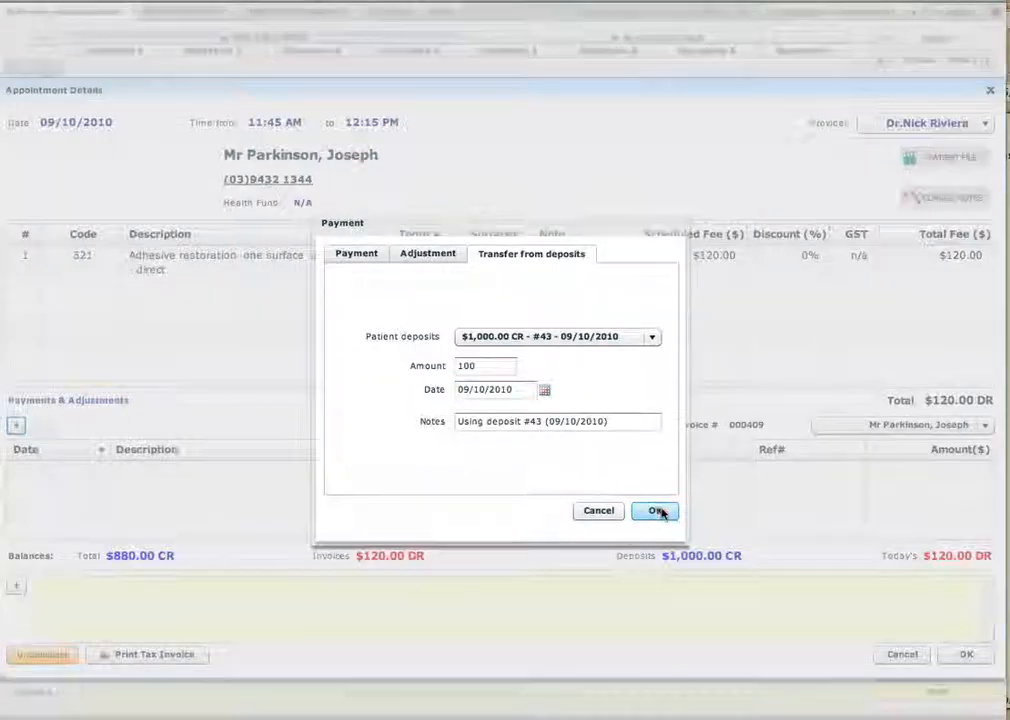
left_click(651, 511)
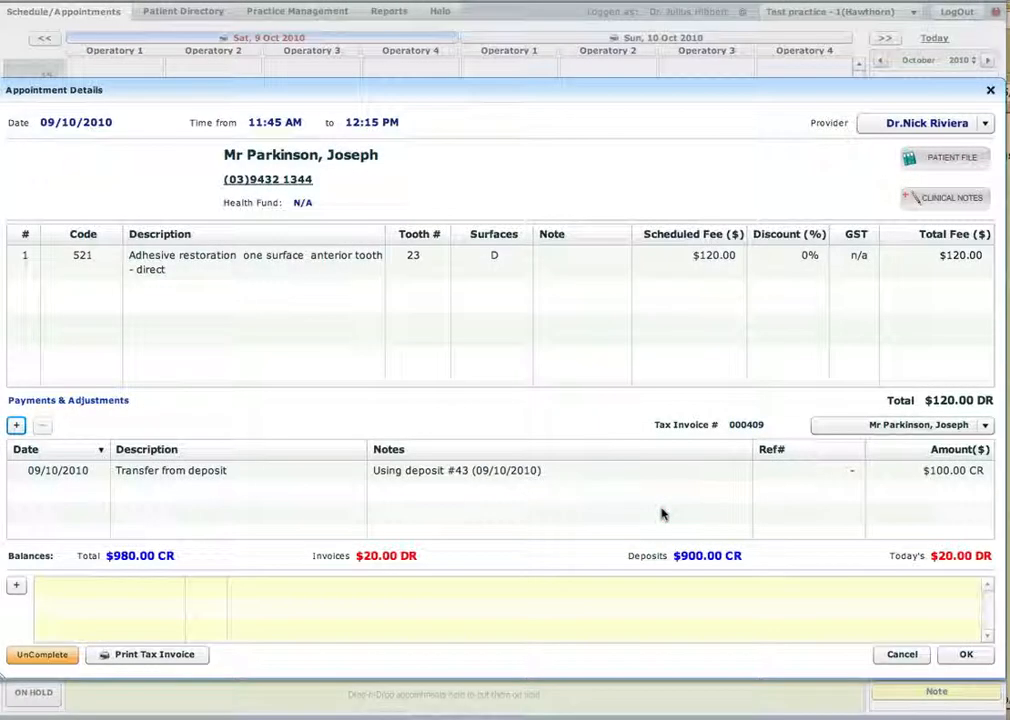
mouse_move(686, 566)
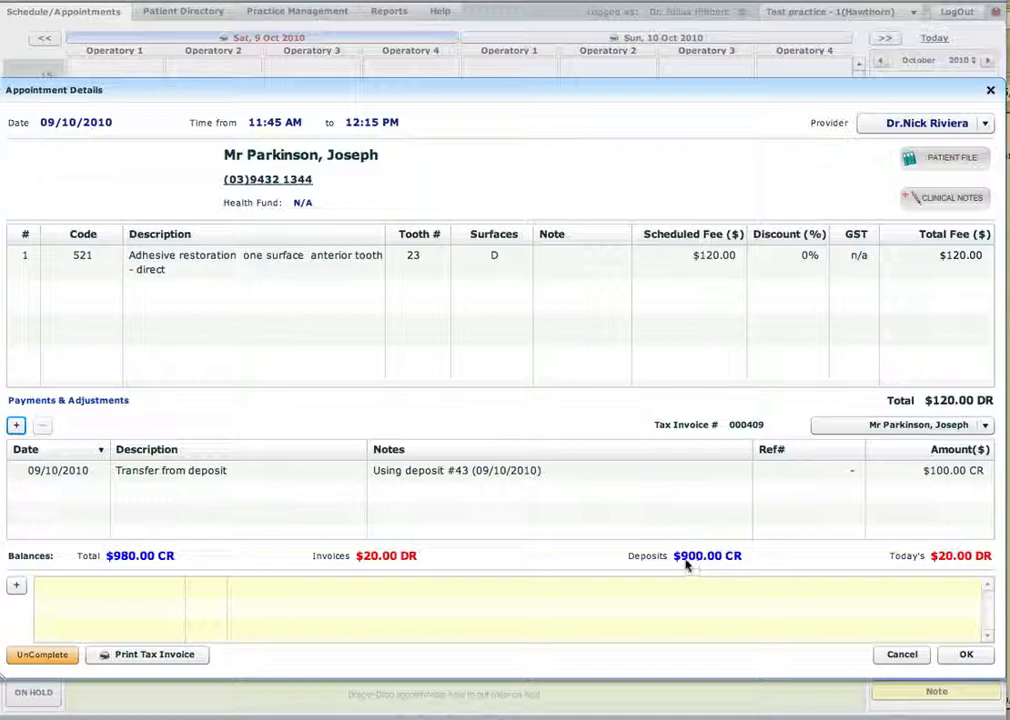
mouse_move(130, 568)
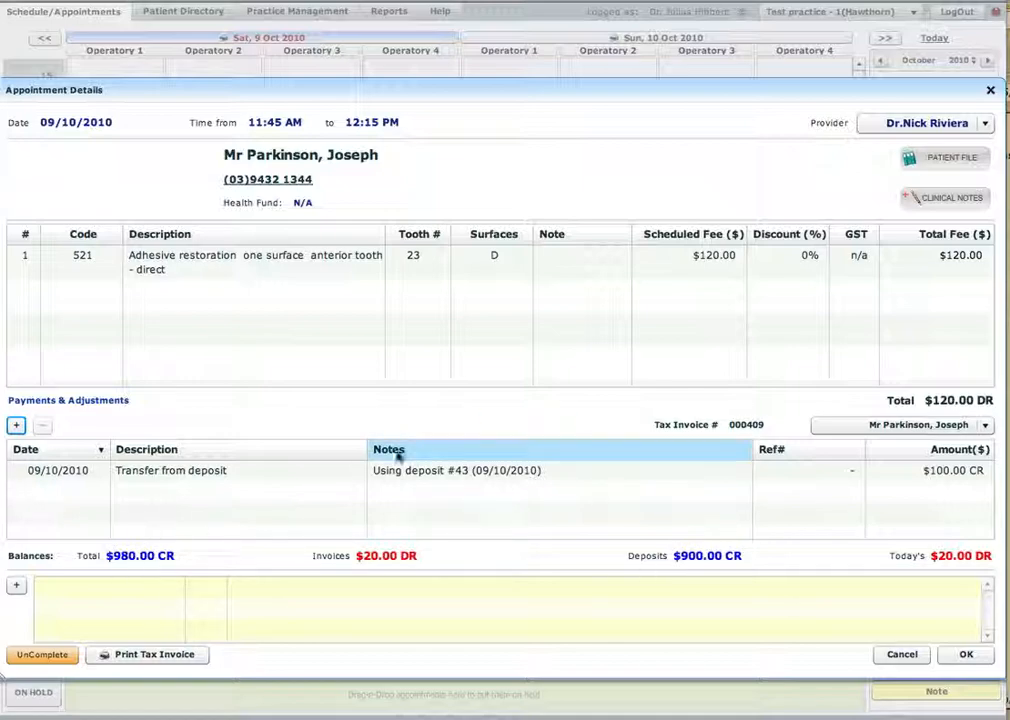
left_click(170, 470)
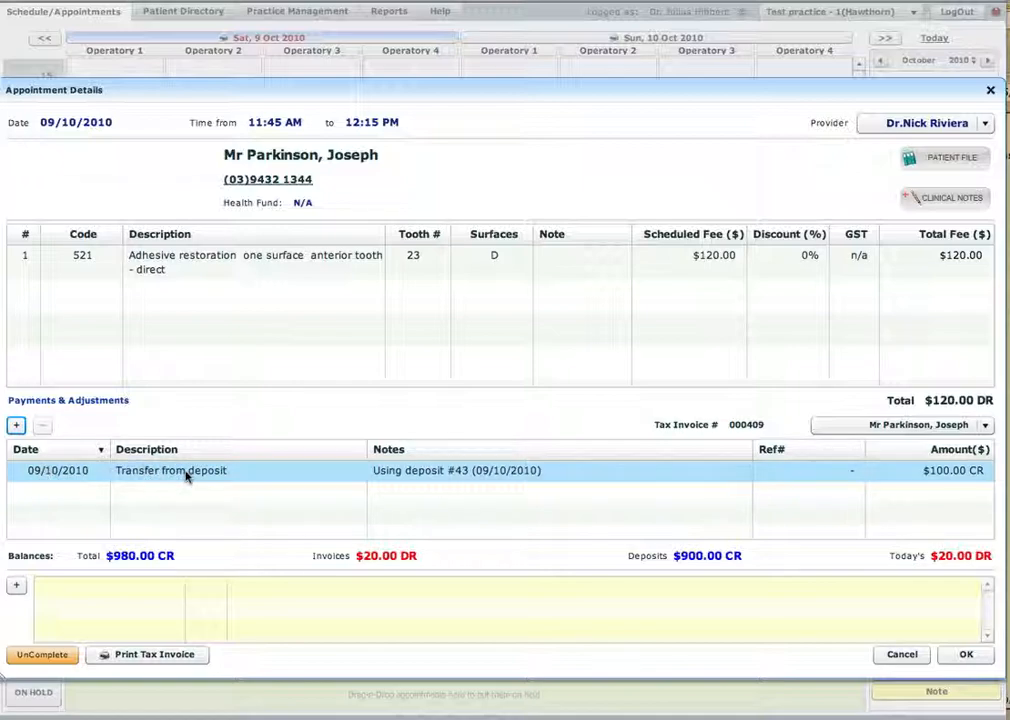
mouse_move(337, 476)
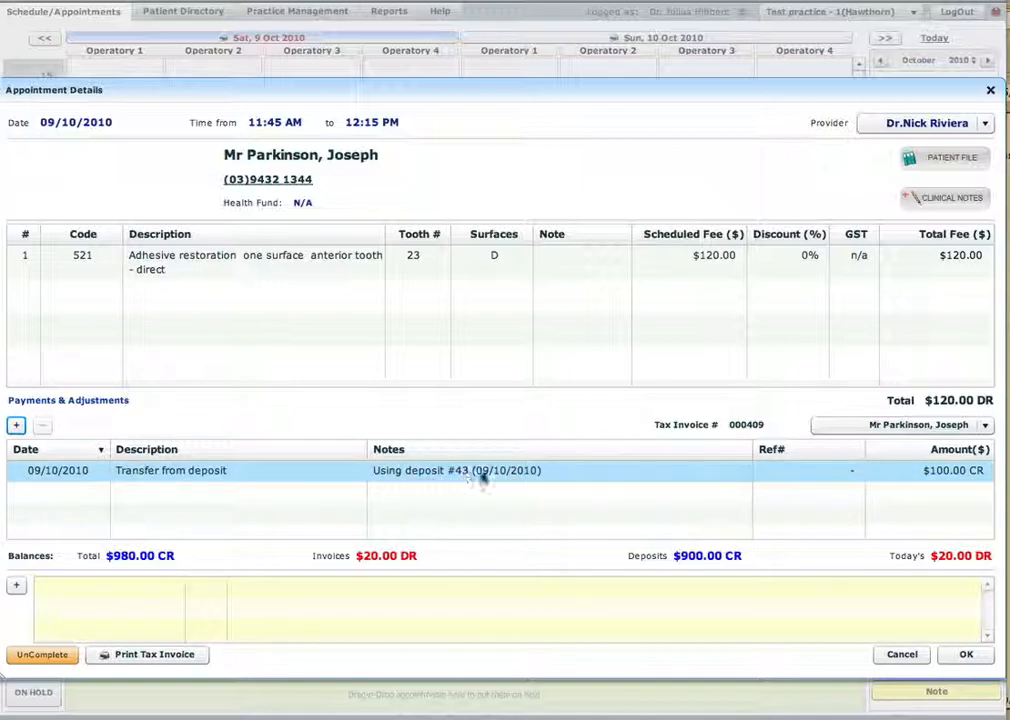
mouse_move(507, 478)
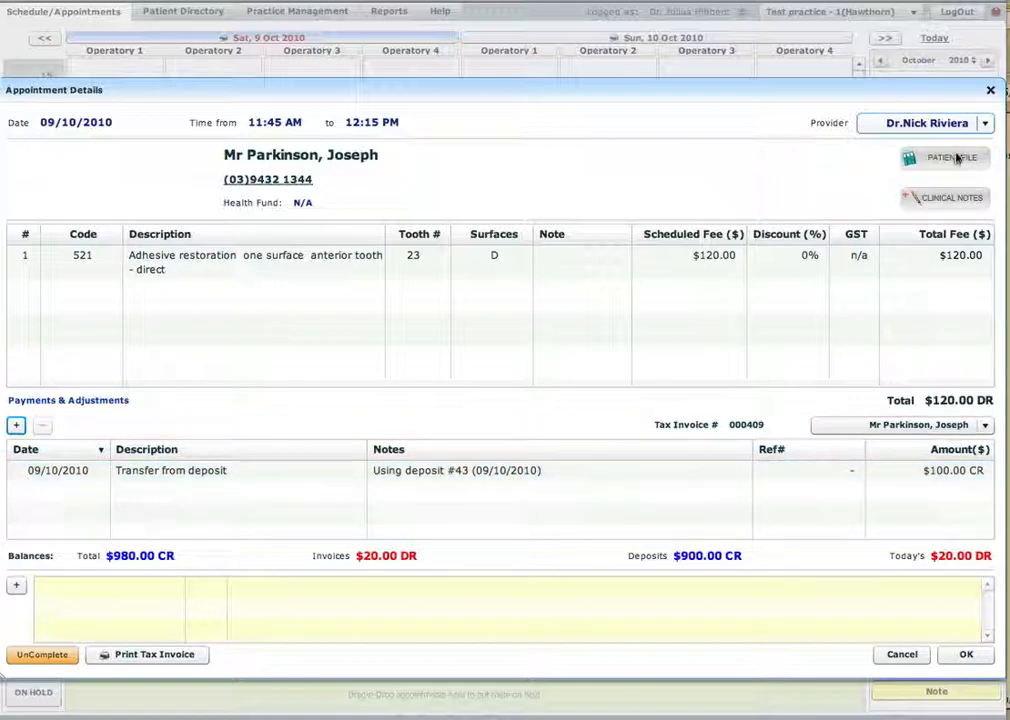
left_click(940, 158)
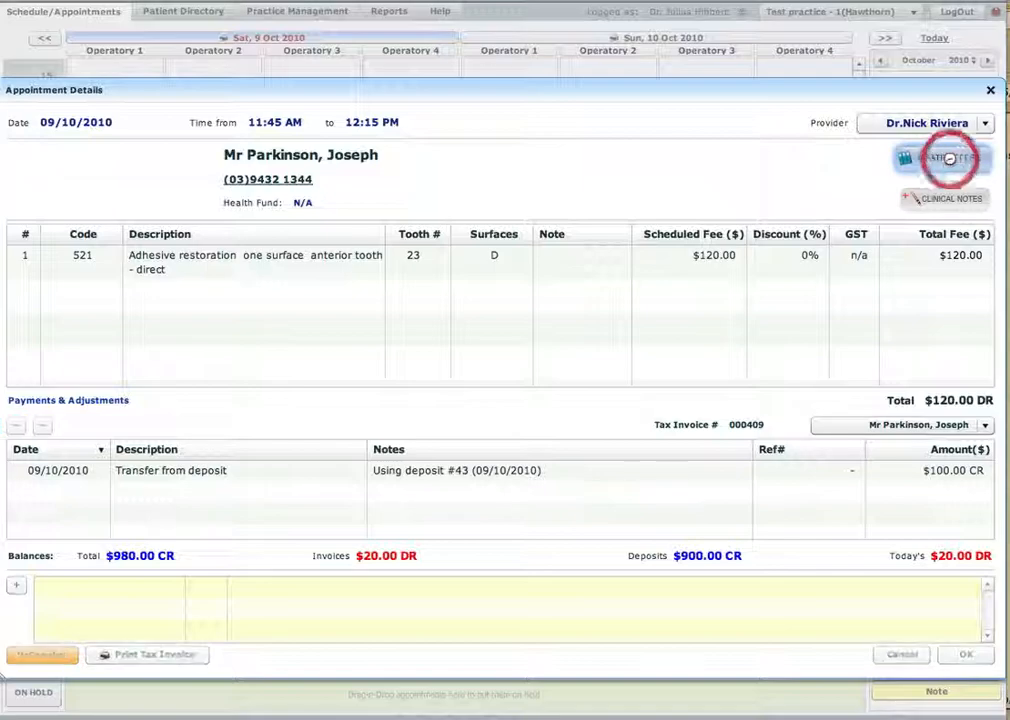
left_click(940, 158)
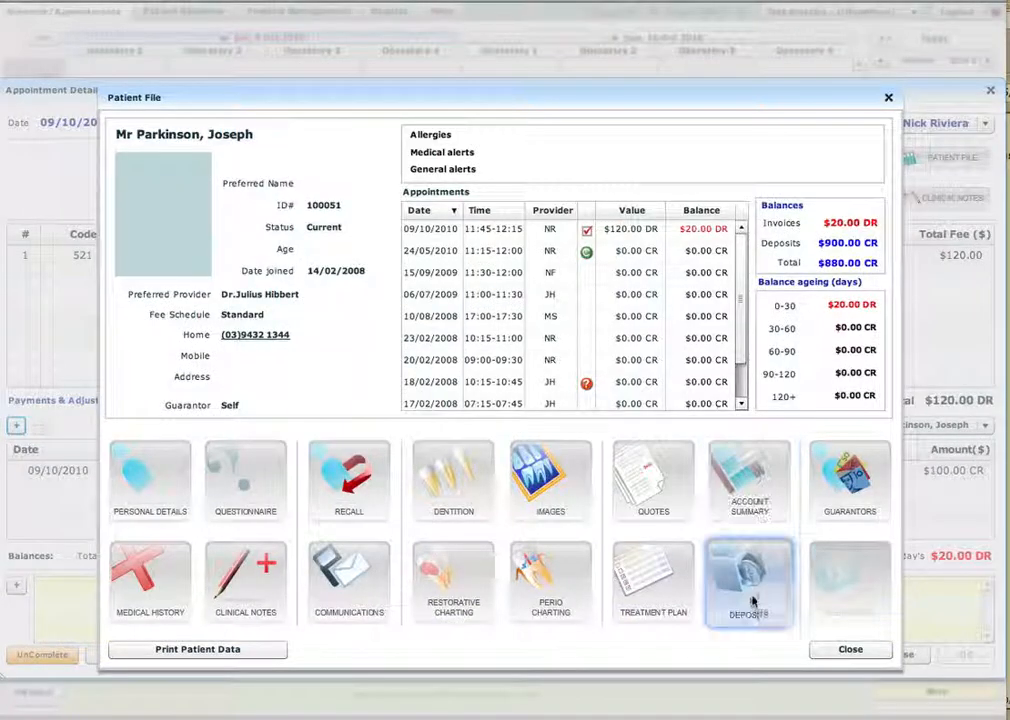
left_click(749, 582)
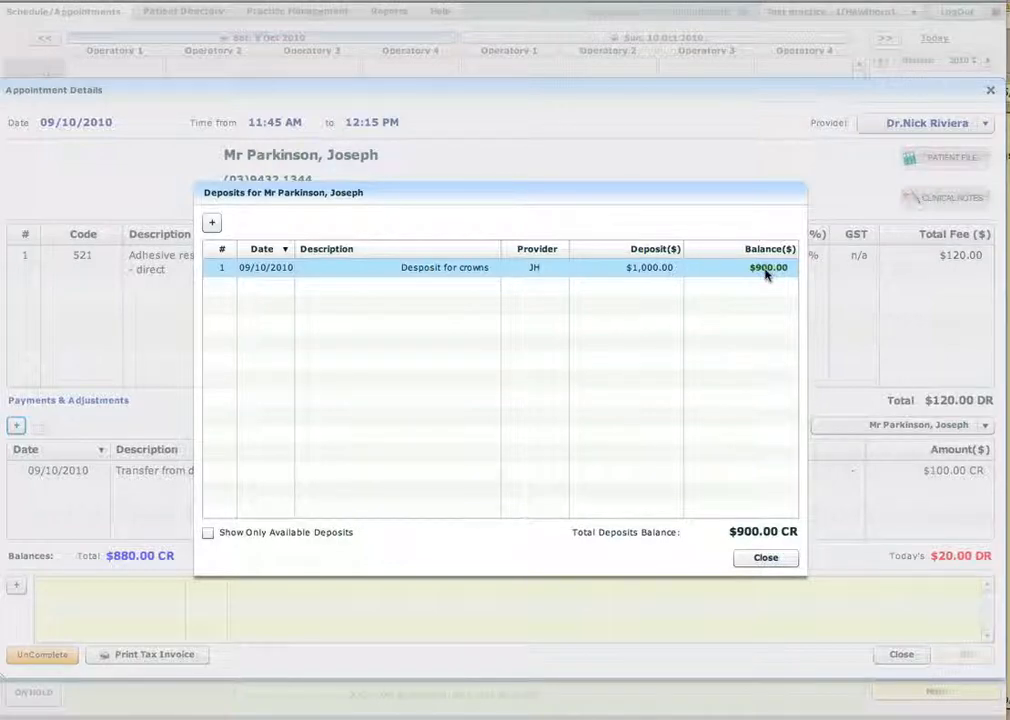
mouse_move(565, 275)
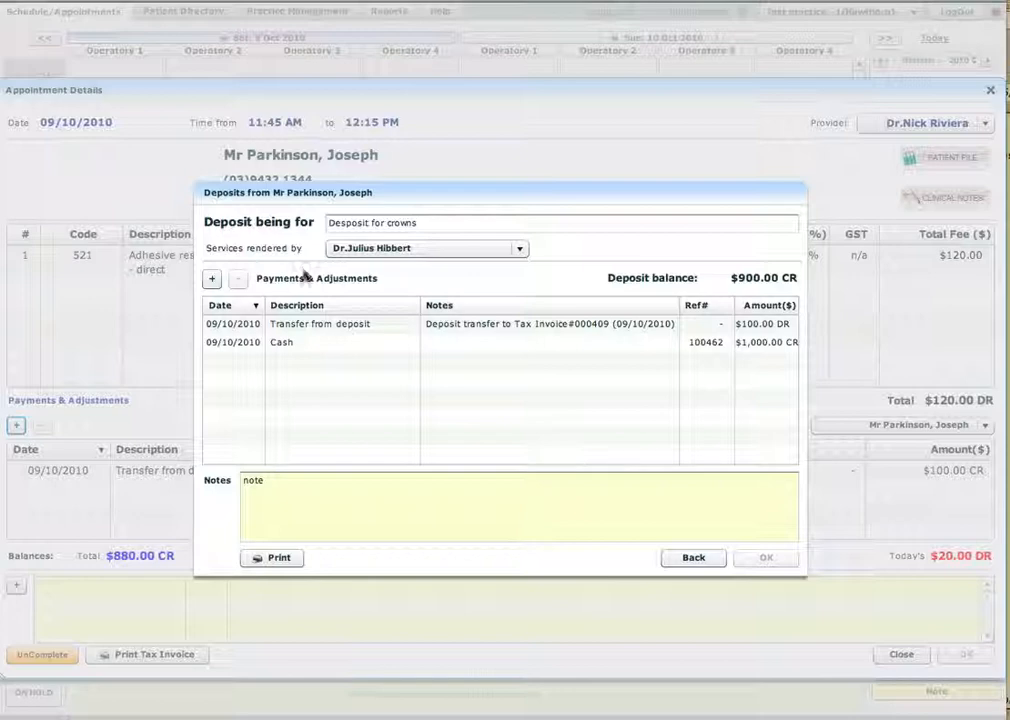
left_click(320, 323)
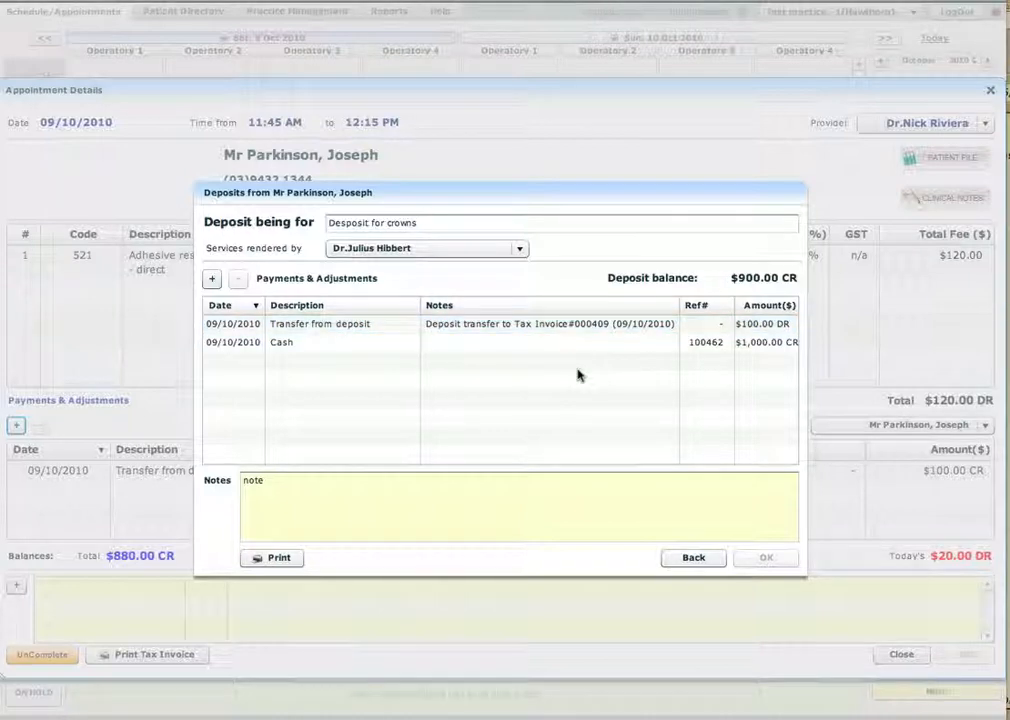
left_click(500, 323)
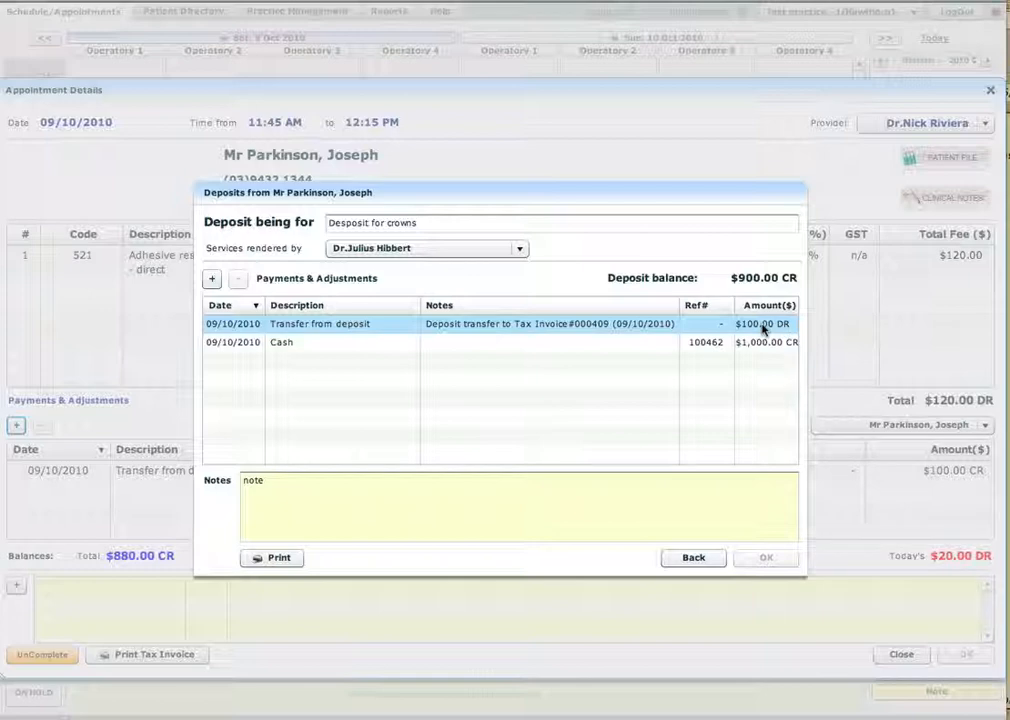
mouse_move(645, 334)
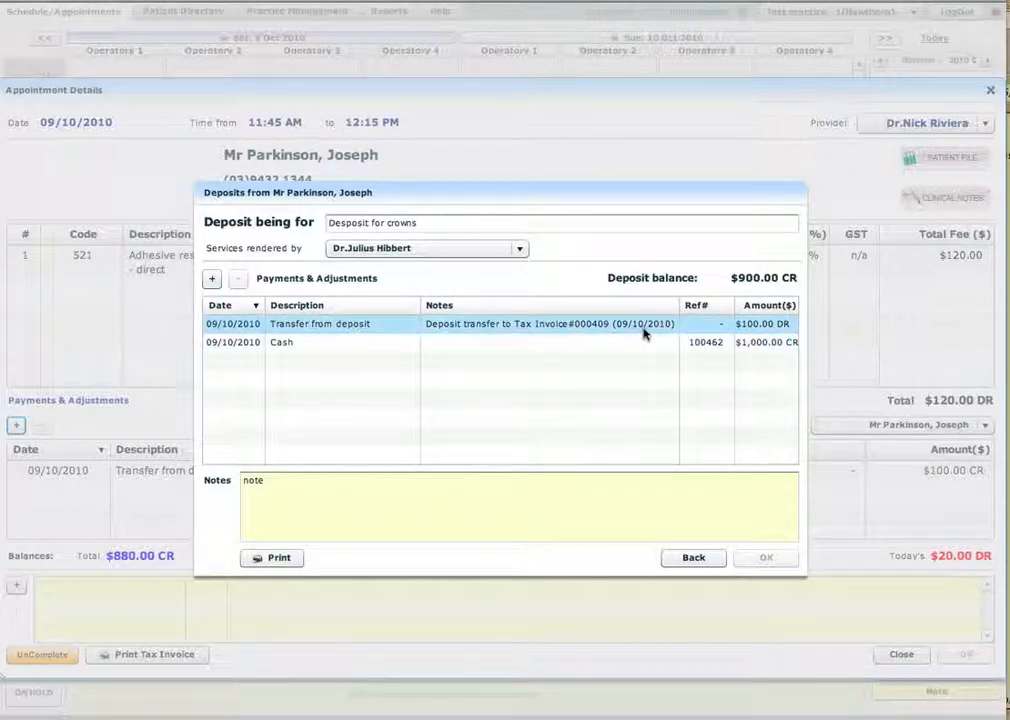
mouse_move(647, 371)
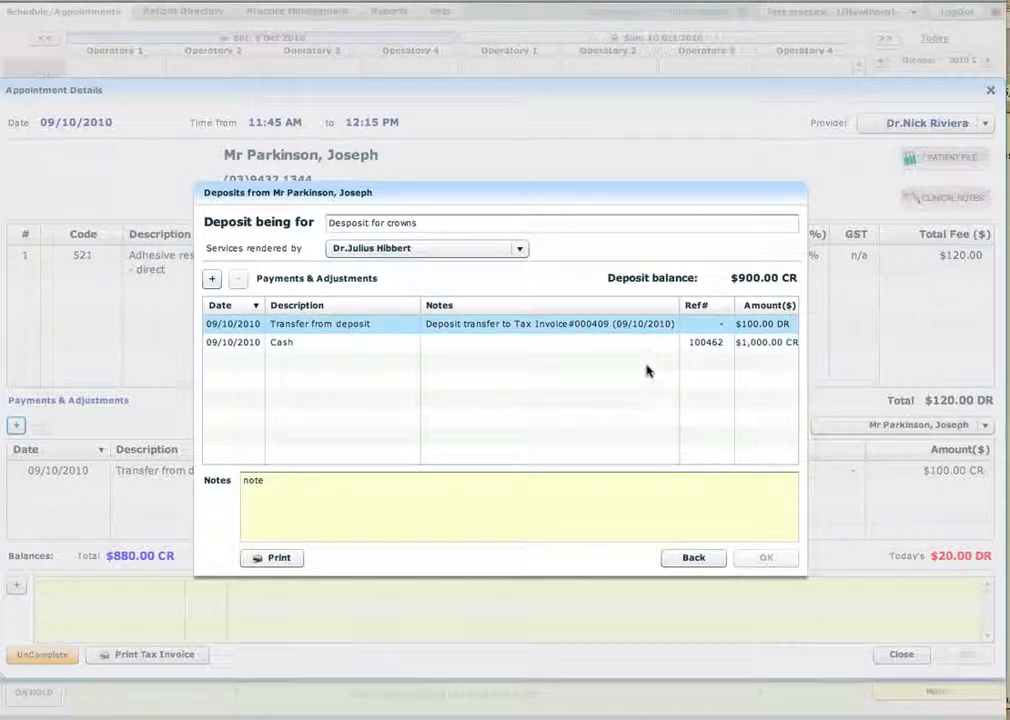
left_click(693, 557)
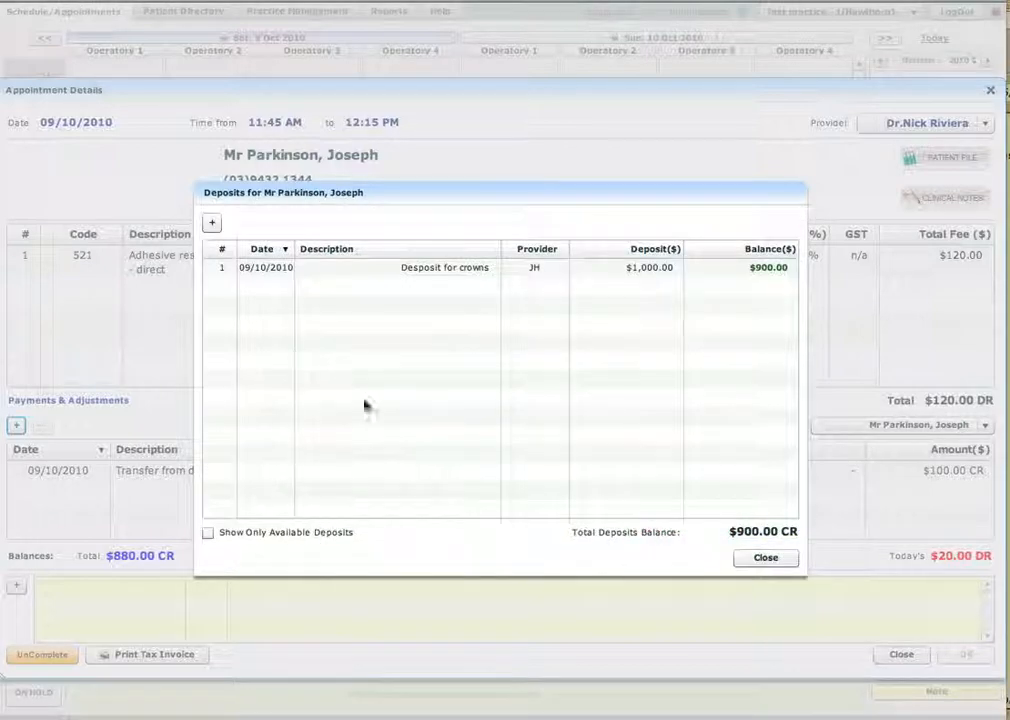
left_click(945, 157)
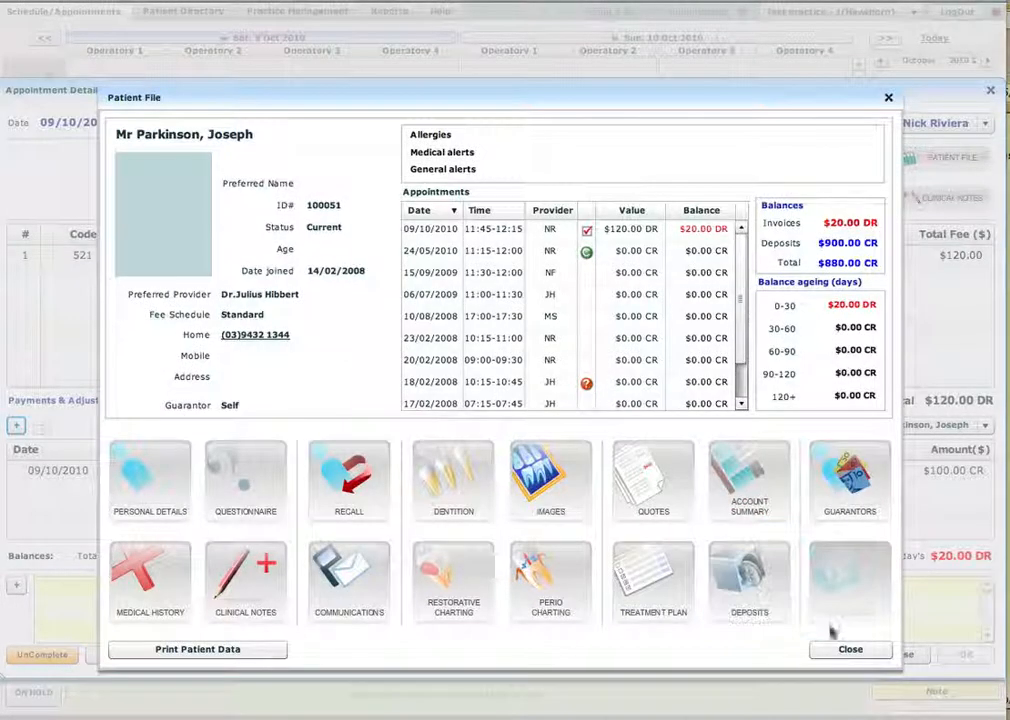
left_click(849, 649)
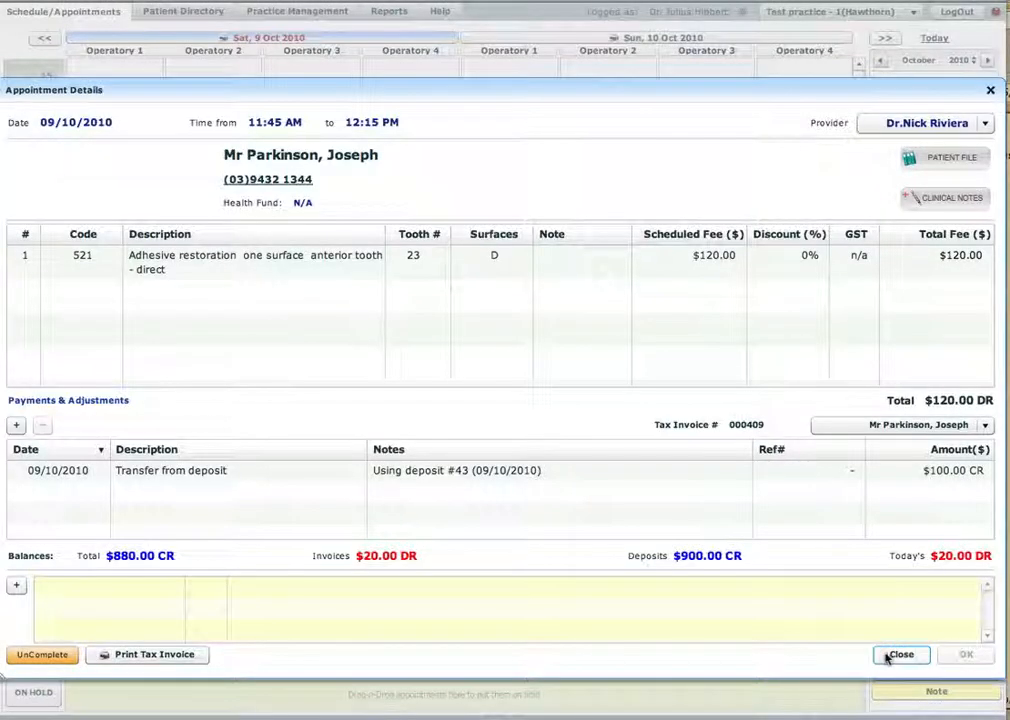
left_click(901, 654)
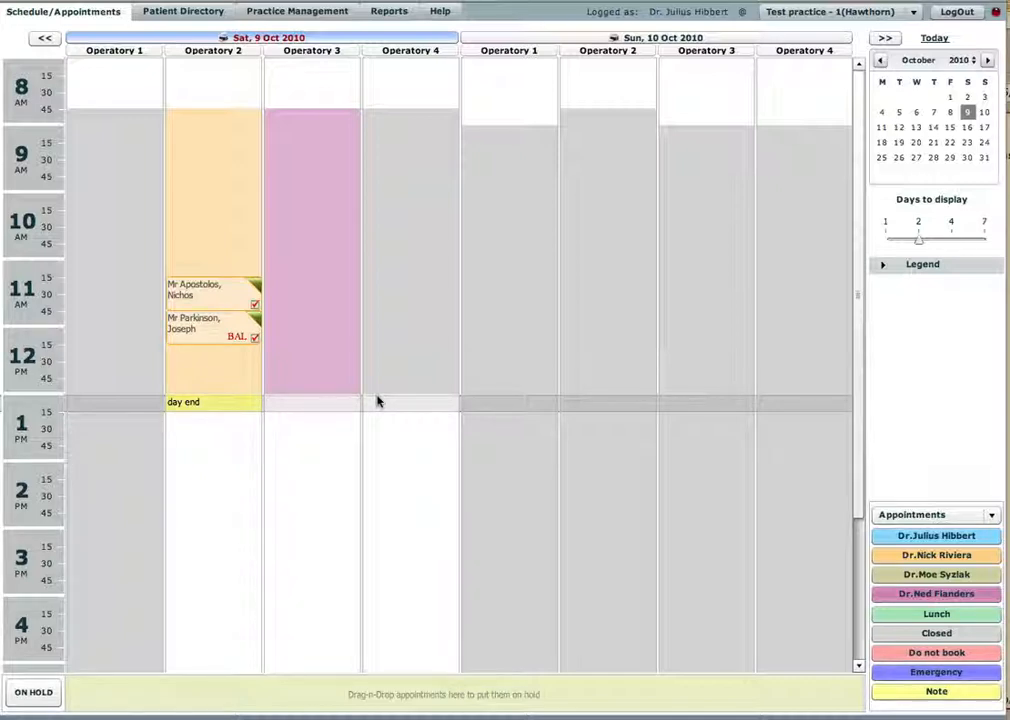
mouse_move(210, 323)
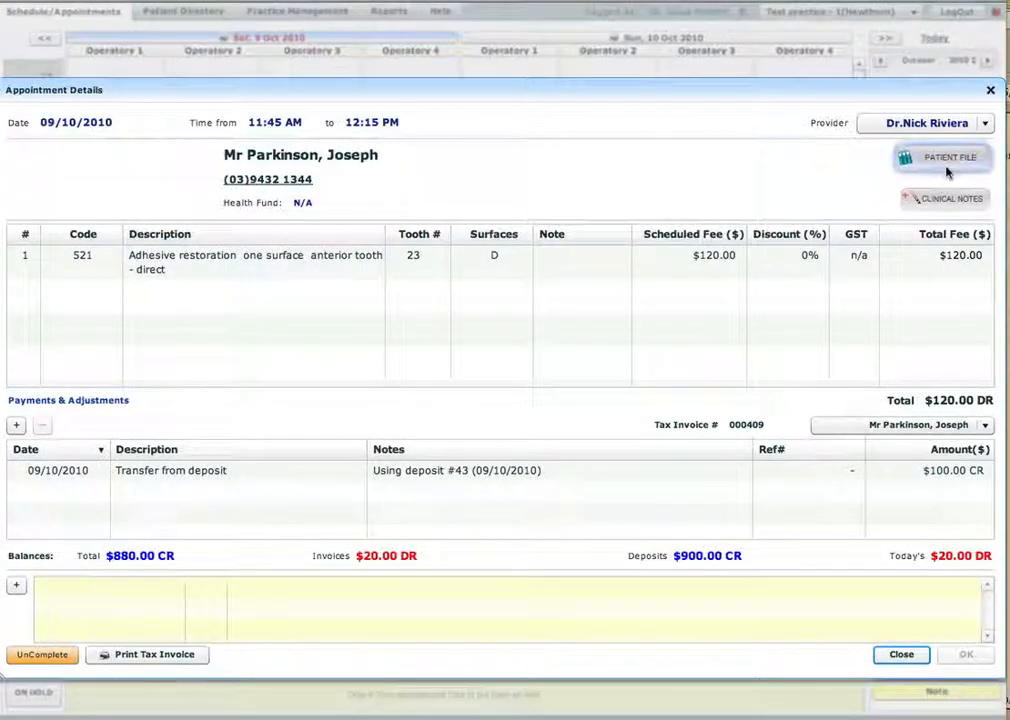
Start a new deposit titled 'General deposit' in the patient's Deposits list
left_click(940, 157)
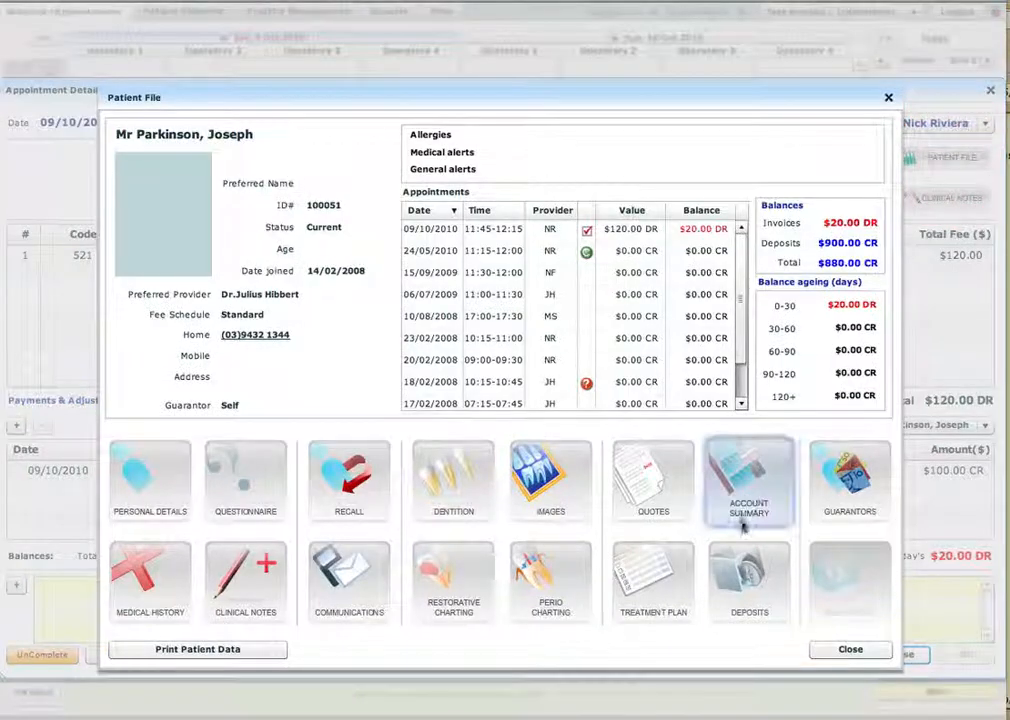
left_click(749, 583)
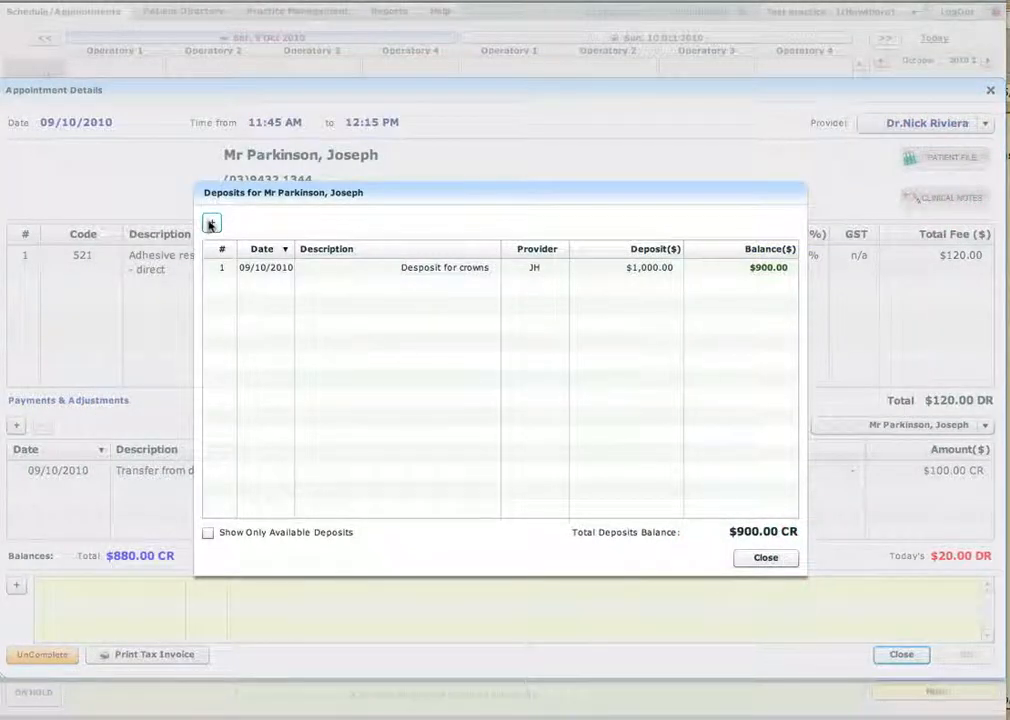
left_click(211, 223)
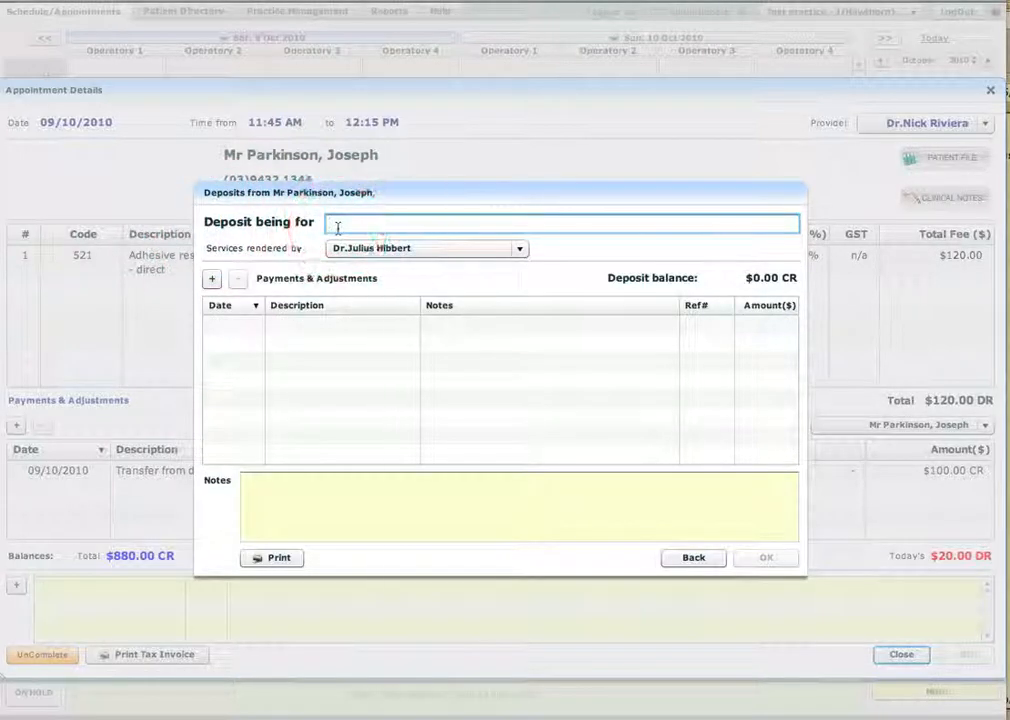
type("General deposit")
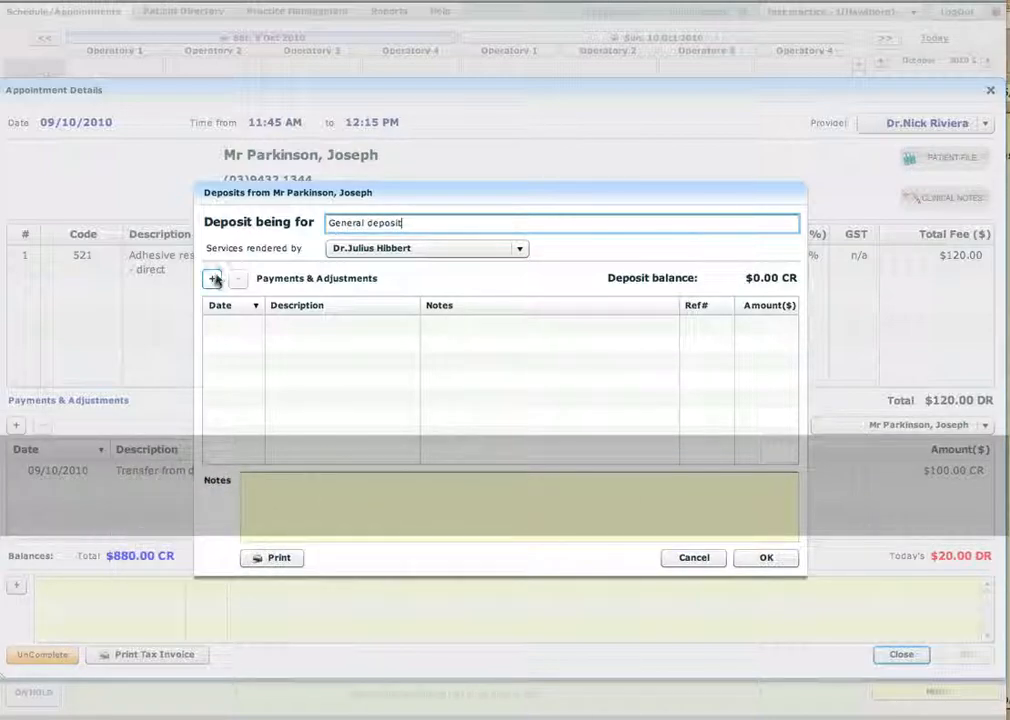
Add a $500 cash payment, save the General deposit, and close the patient file
left_click(213, 278)
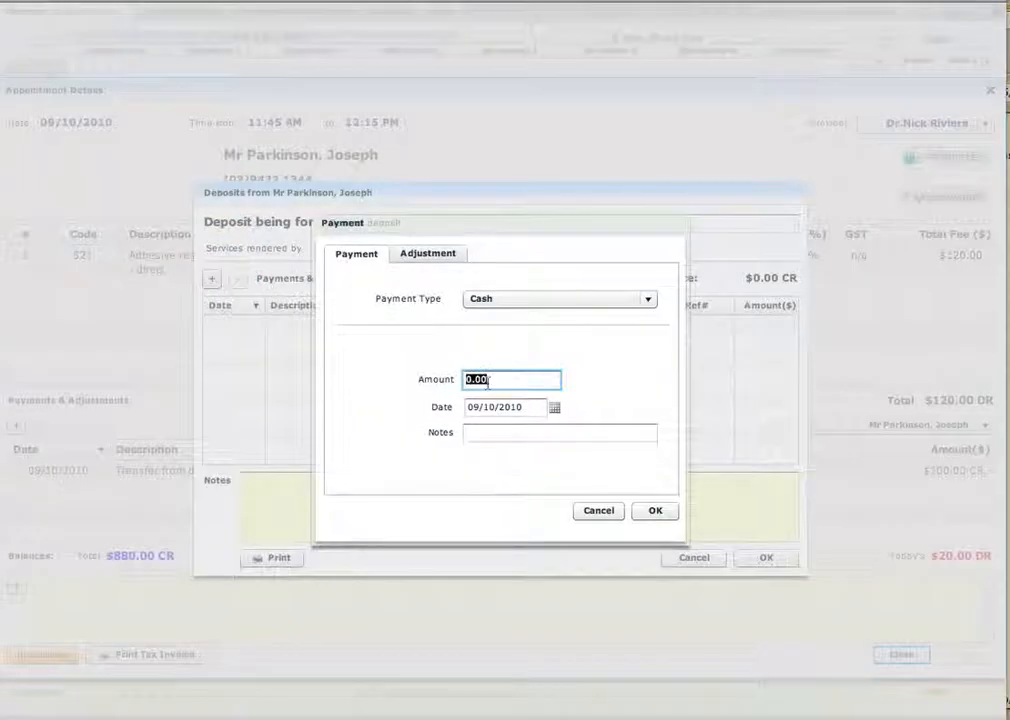
type("500")
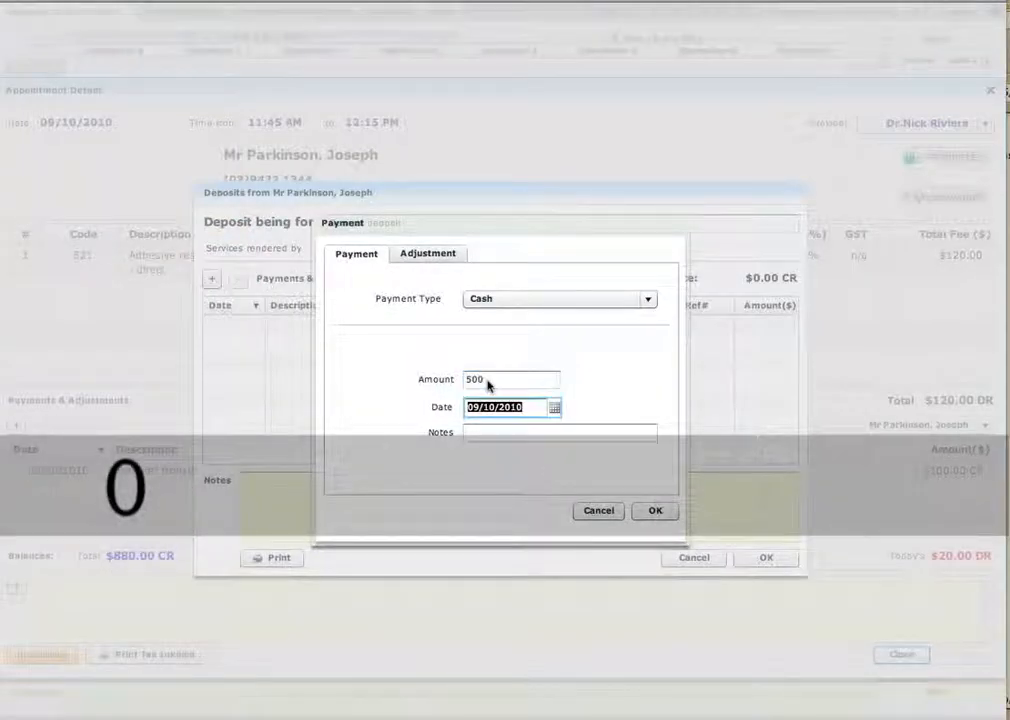
left_click(655, 510)
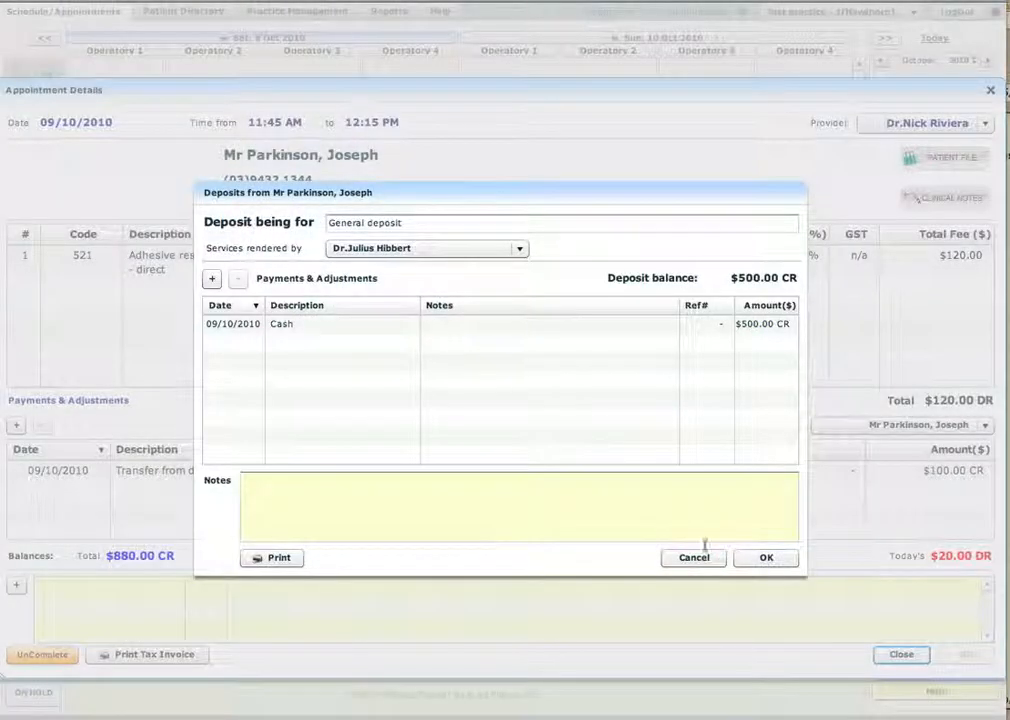
left_click(766, 557)
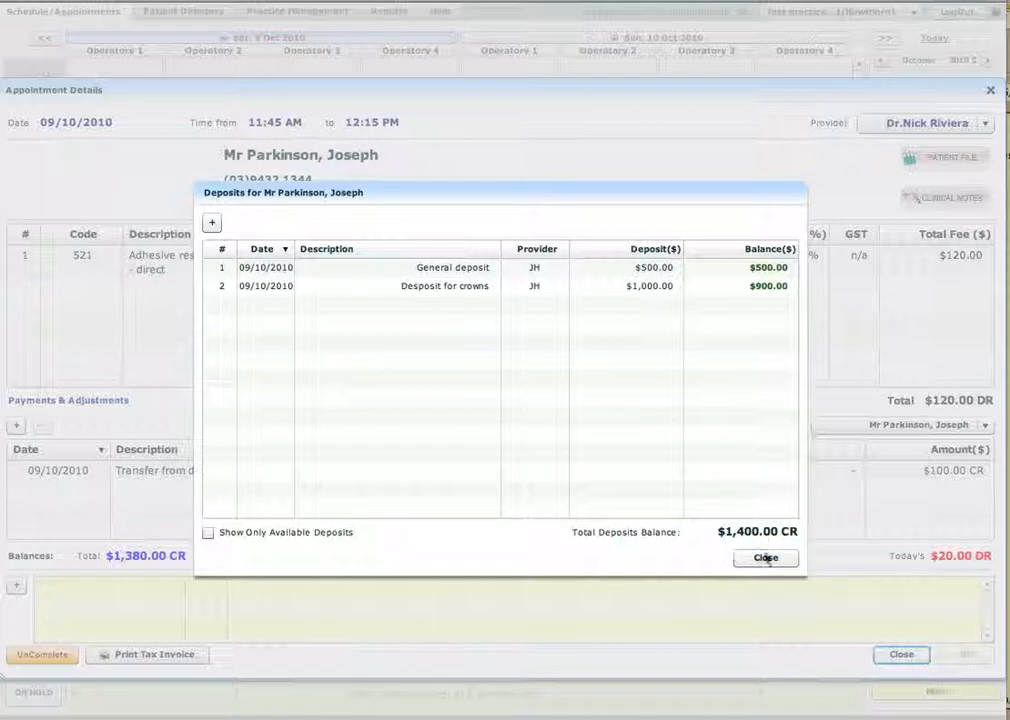
left_click(765, 558)
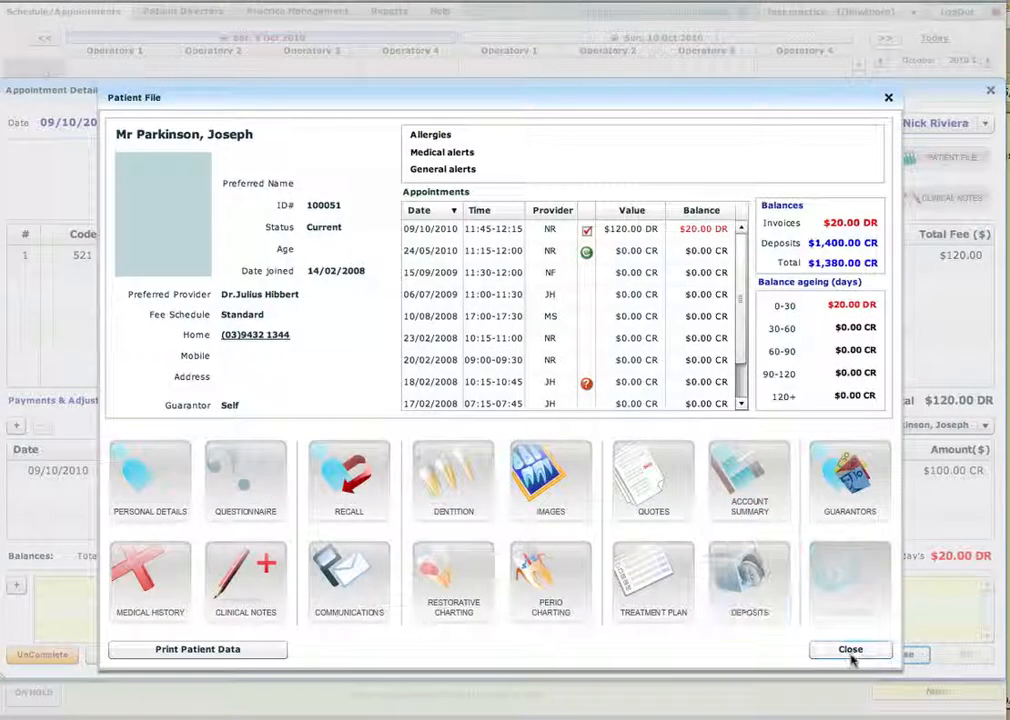
left_click(849, 649)
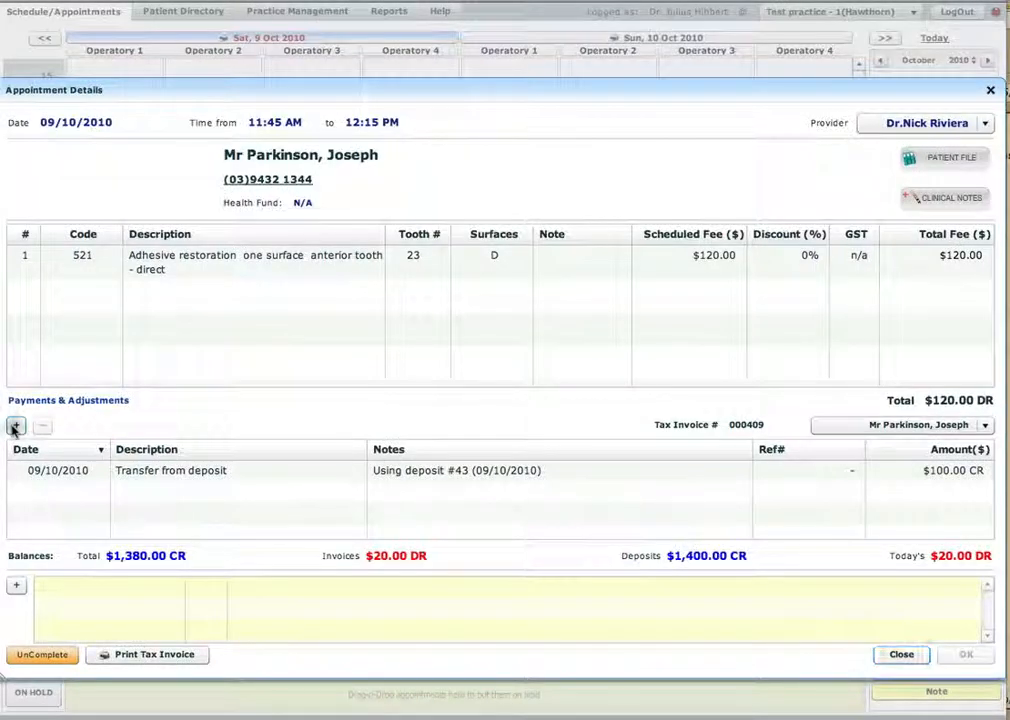
Transfer $20 from the $500 general deposit #44, then review the $100 and $20 transfers
left_click(15, 426)
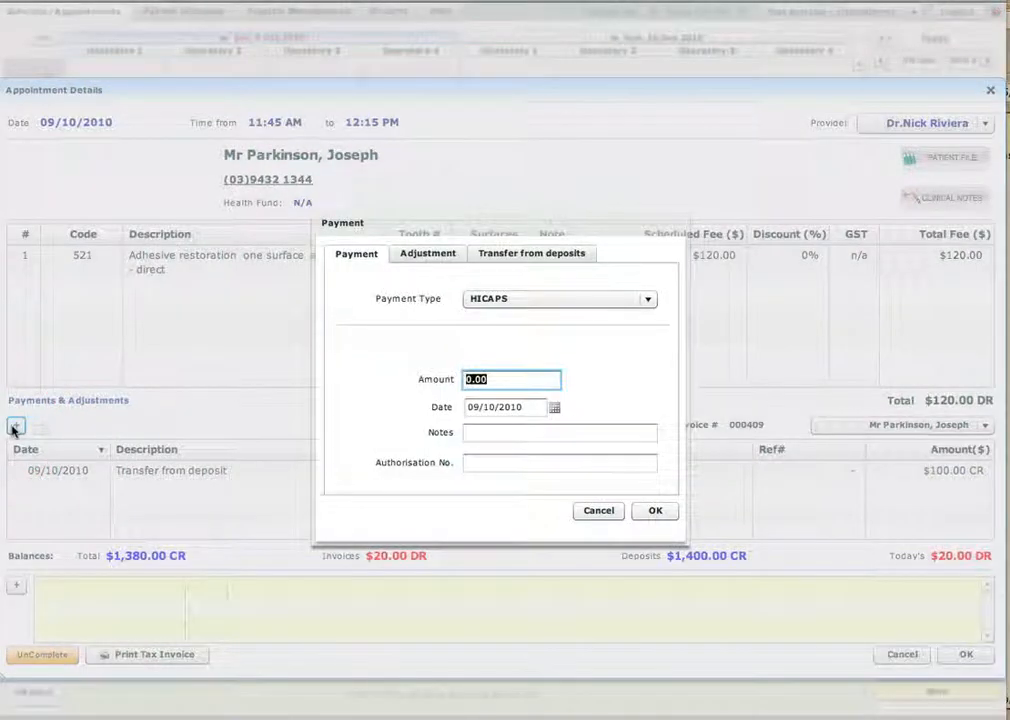
left_click(531, 253)
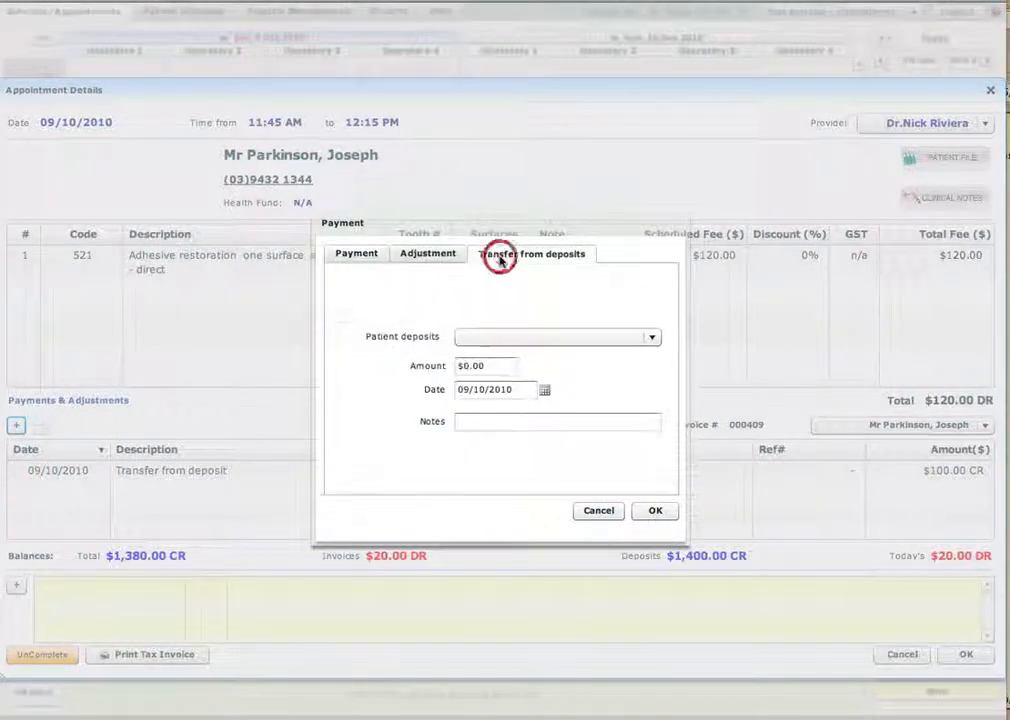
left_click(652, 337)
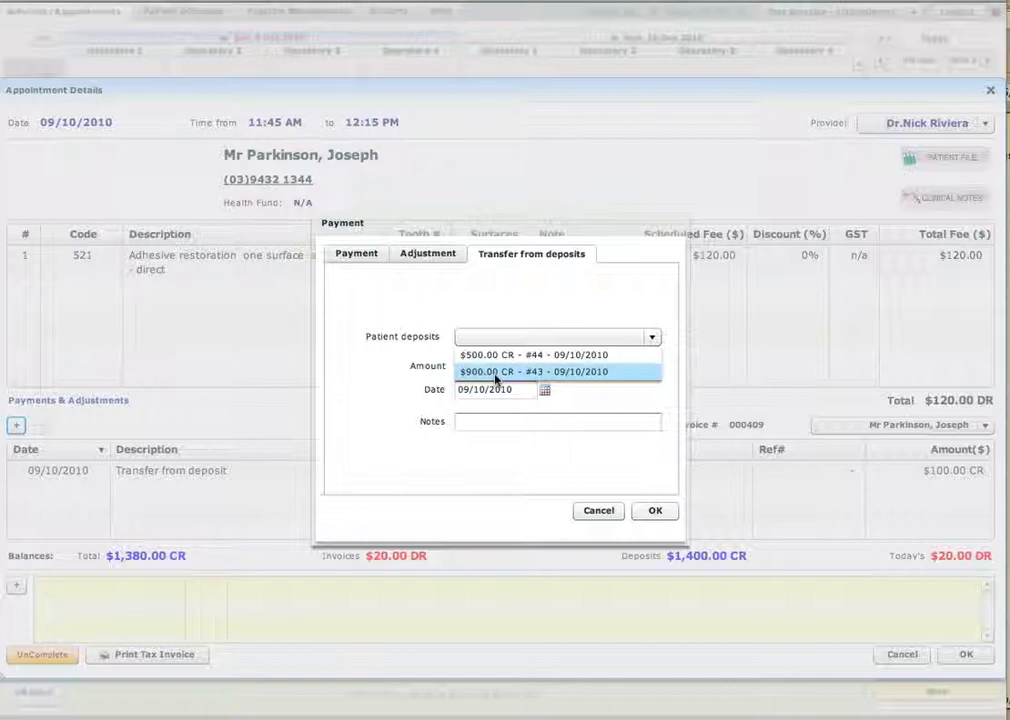
left_click(538, 354)
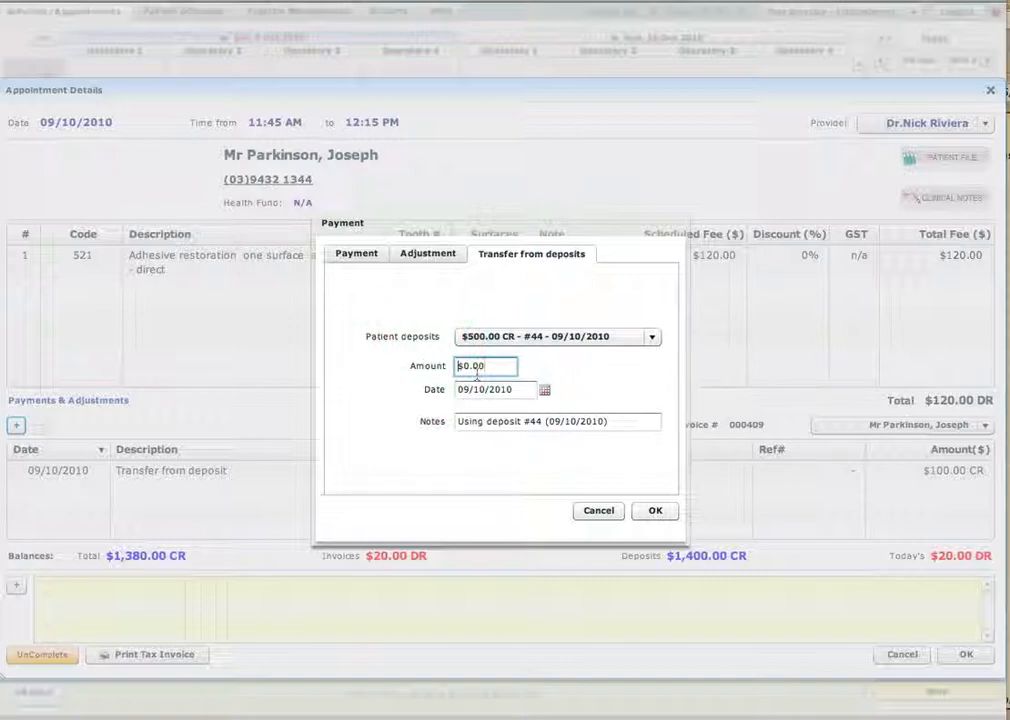
type("20")
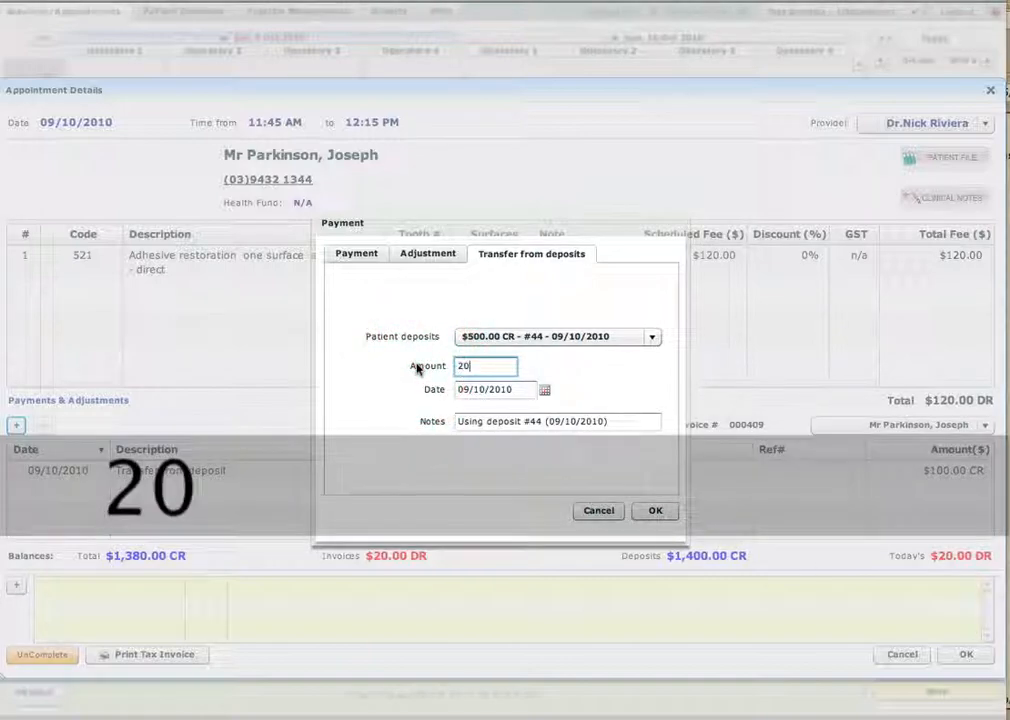
left_click(655, 510)
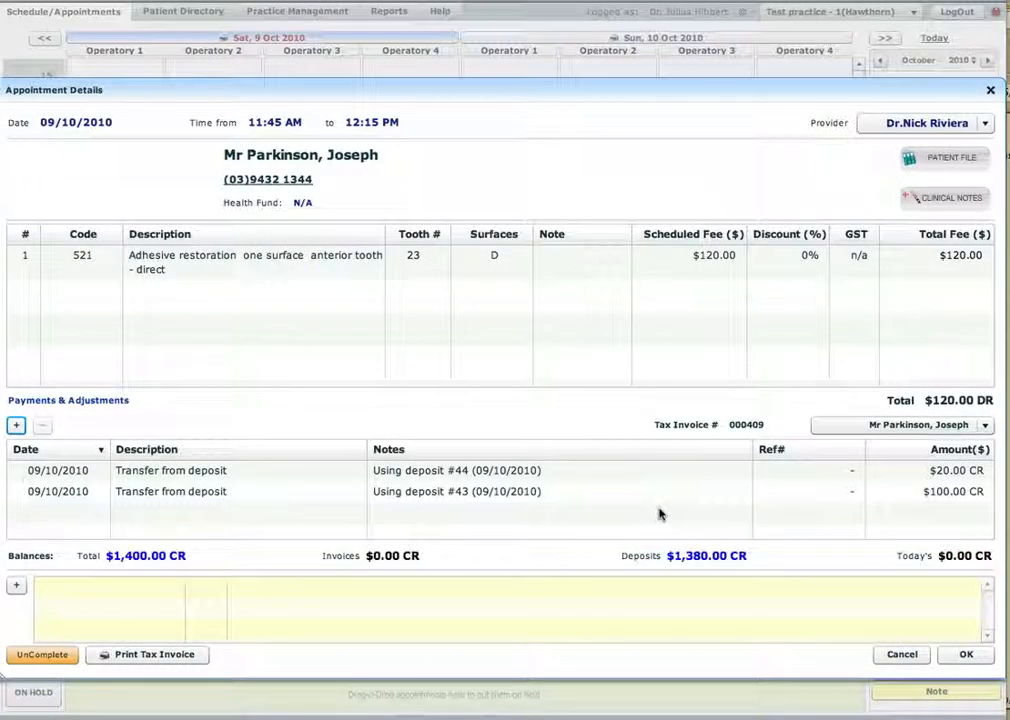
left_click(465, 491)
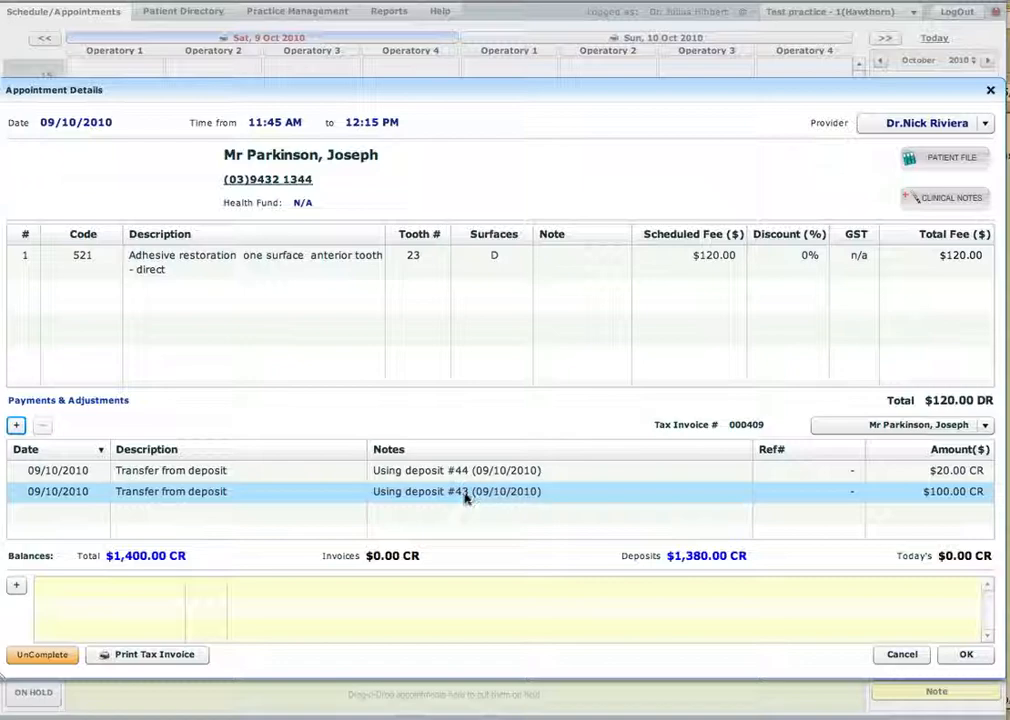
left_click(457, 470)
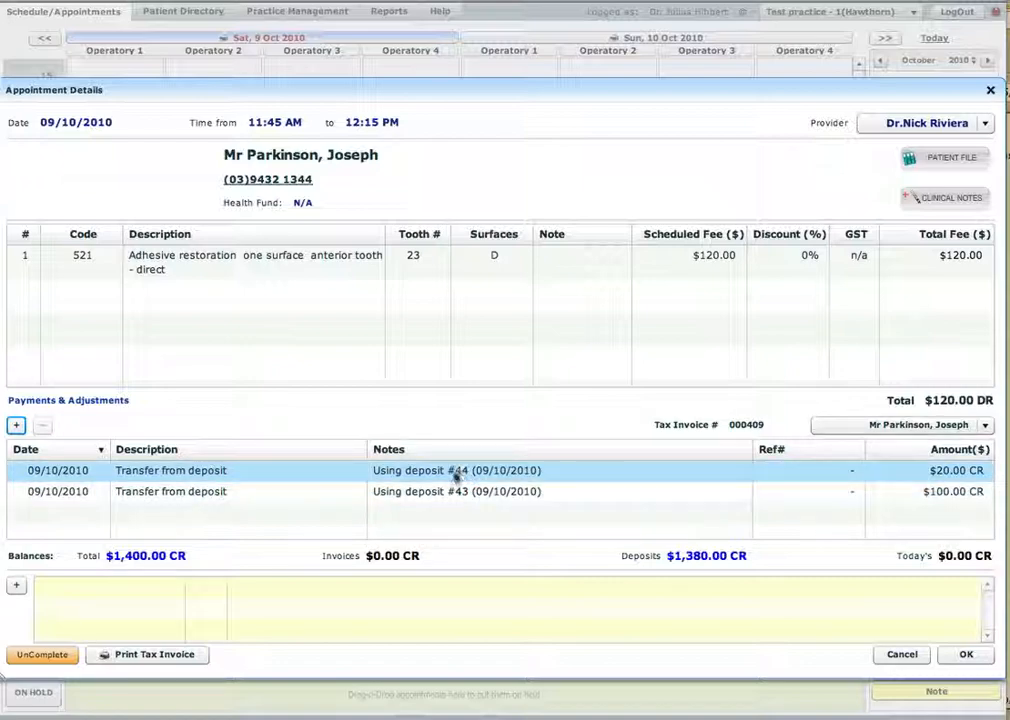